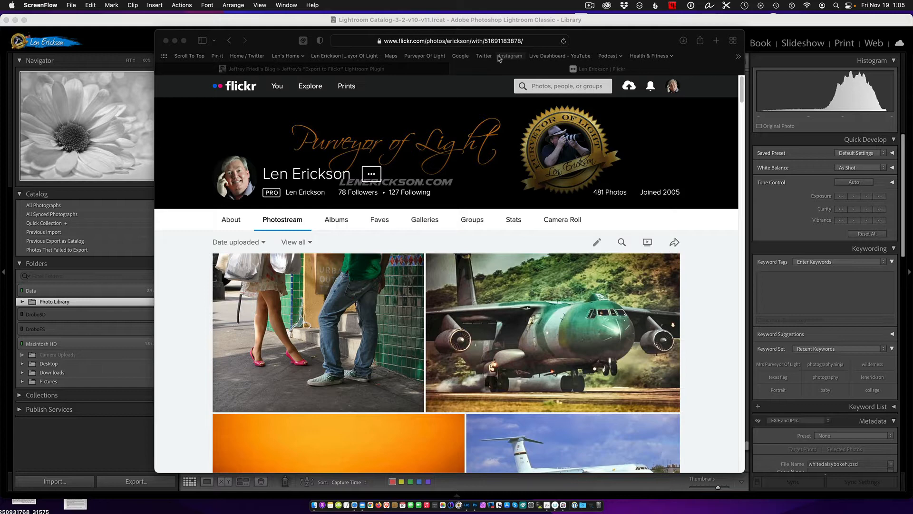
pyautogui.moveTo(204, 158)
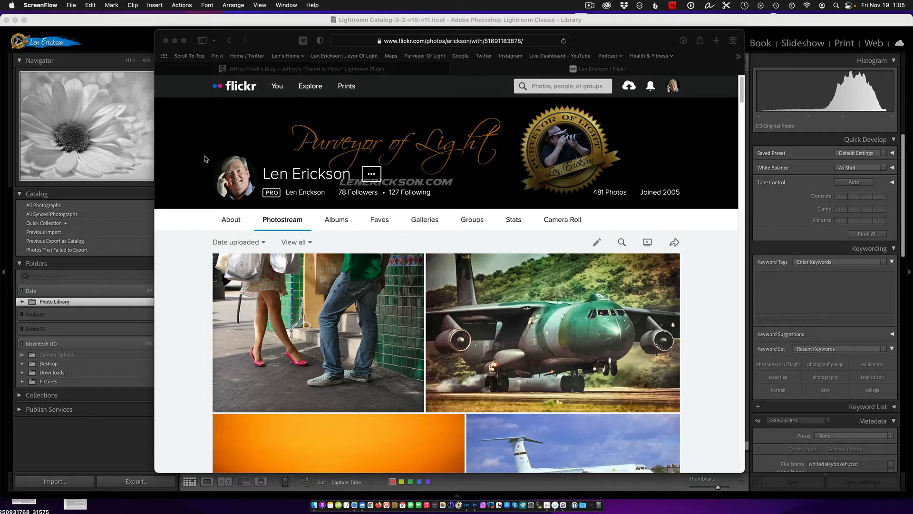
pyautogui.moveTo(465, 141)
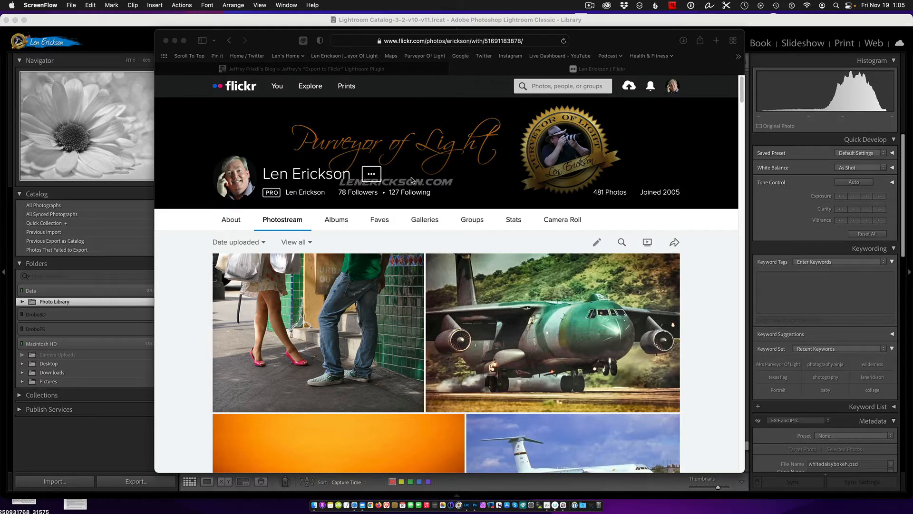
pyautogui.moveTo(440, 194)
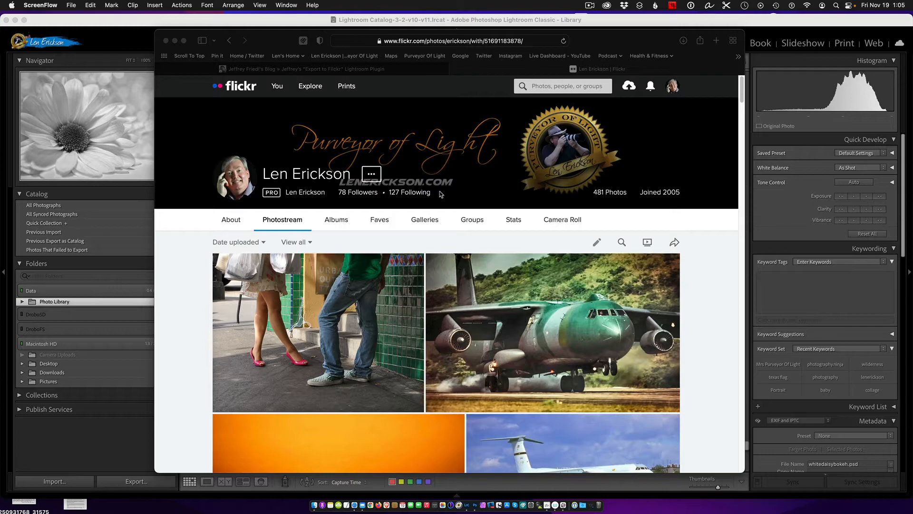
# Scroll down through the current Safari page before moving to the plugin page
pyautogui.scroll(-3)
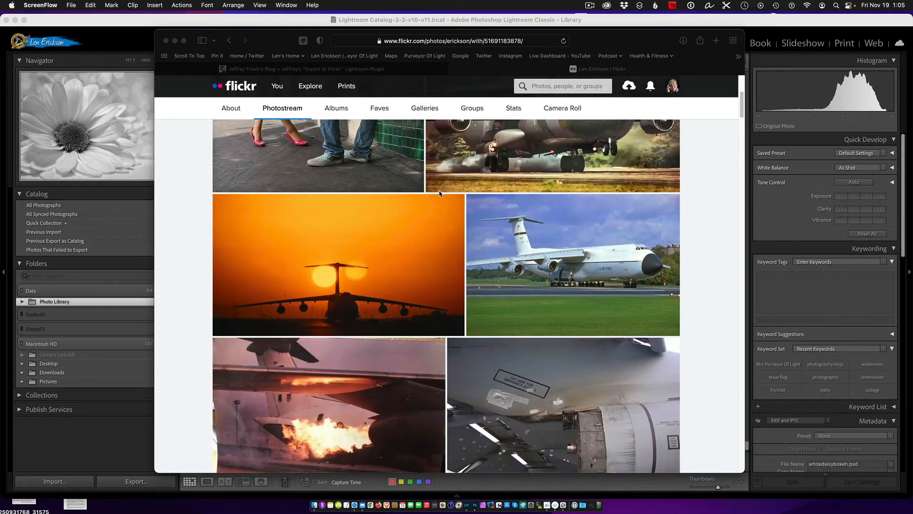
pyautogui.scroll(-3)
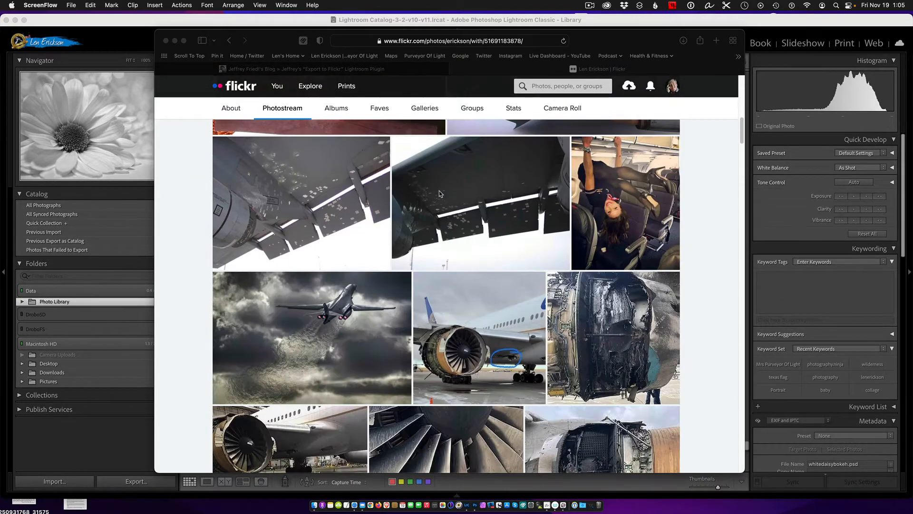
pyautogui.scroll(-3)
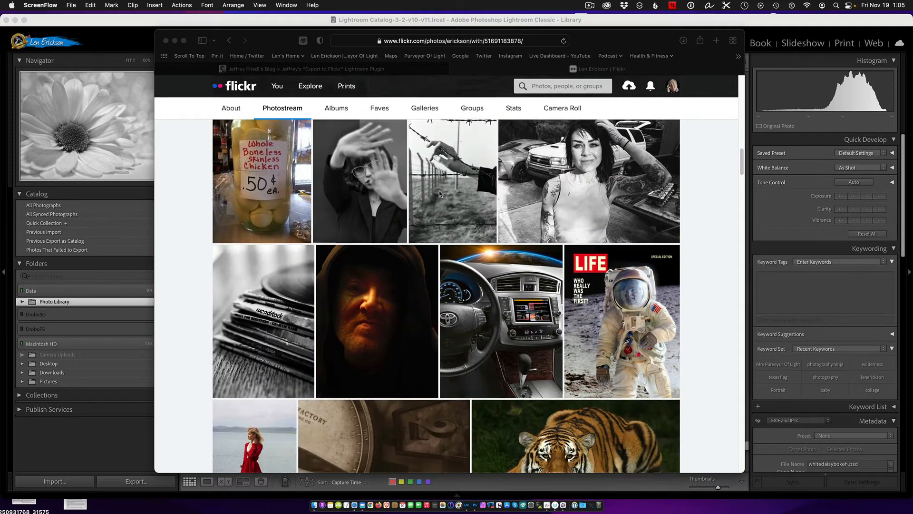
pyautogui.scroll(-3)
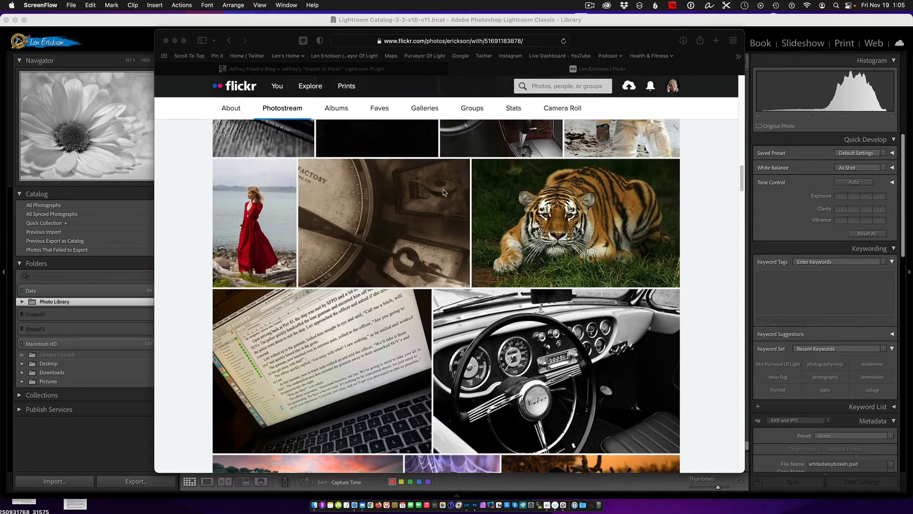
pyautogui.scroll(-3)
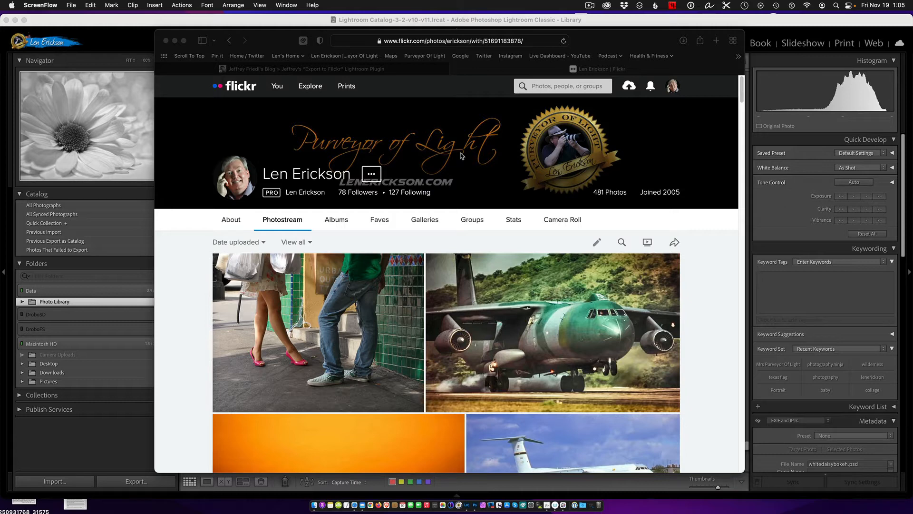
pyautogui.moveTo(440, 141)
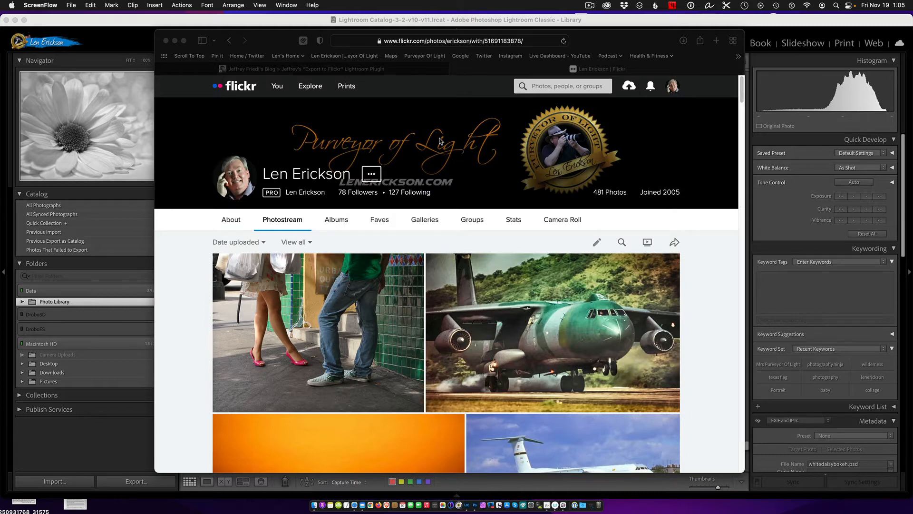
pyautogui.moveTo(417, 135)
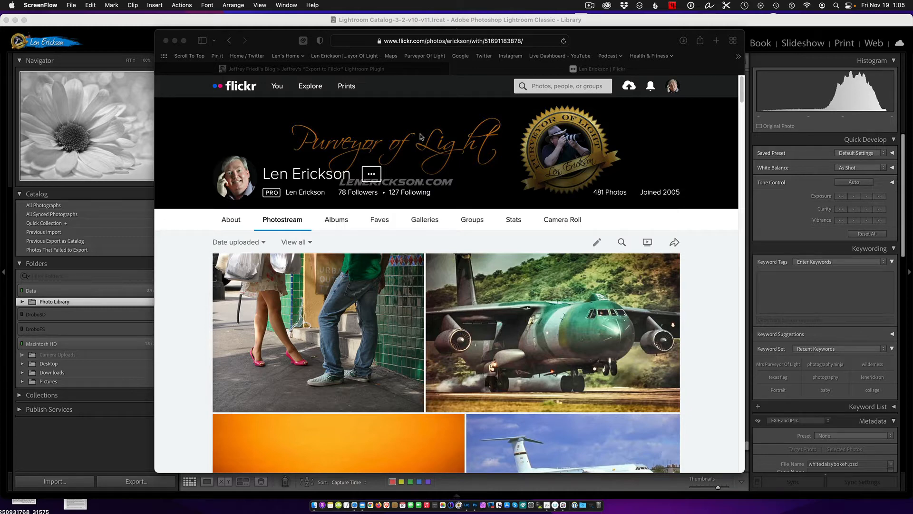
pyautogui.moveTo(394, 102)
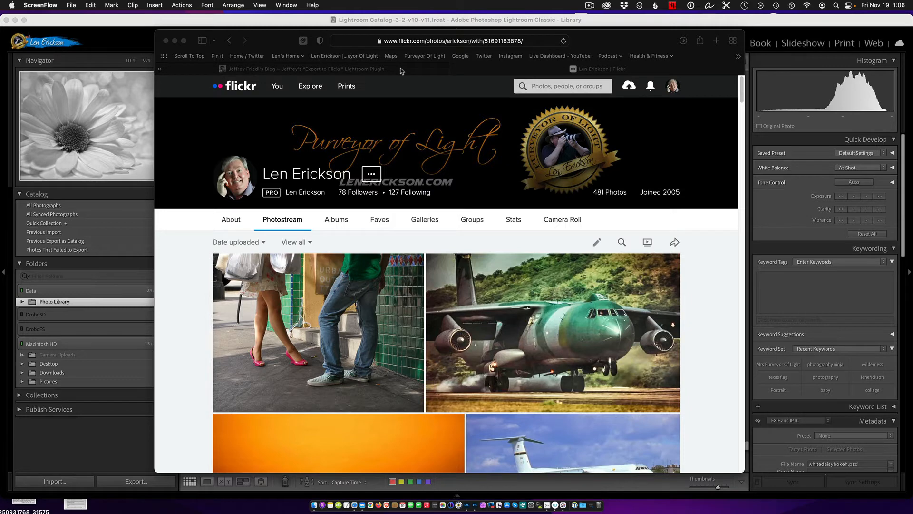
# Switch to Jeffrey Friedl's Export to Flickr plugin page and scroll toward its availability details
pyautogui.click(304, 69)
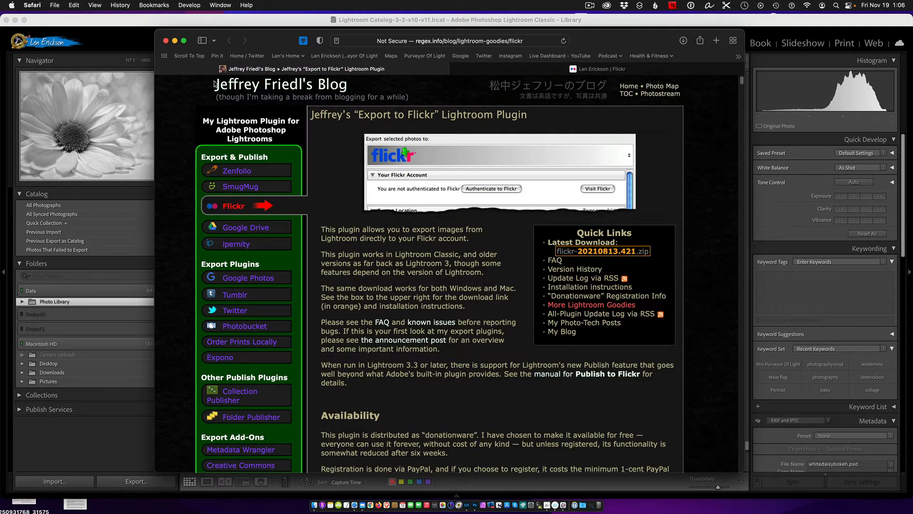
pyautogui.moveTo(291, 115)
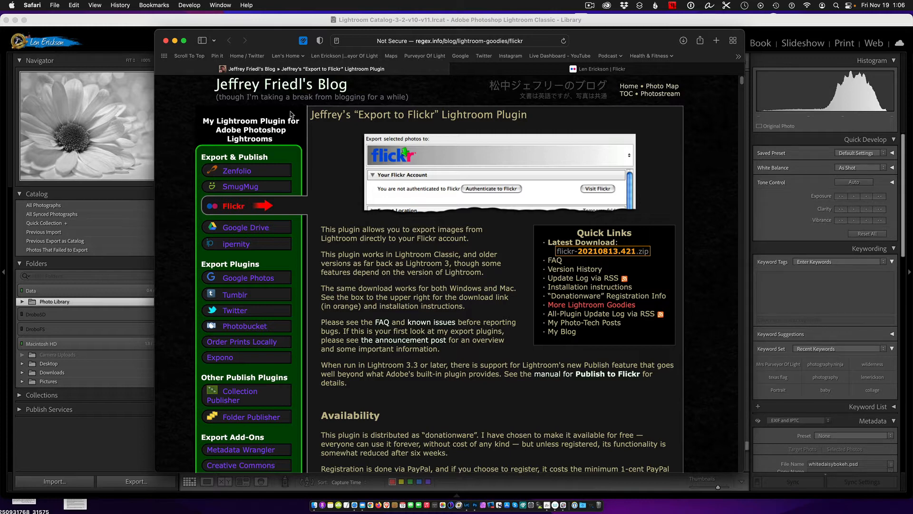
pyautogui.moveTo(293, 108)
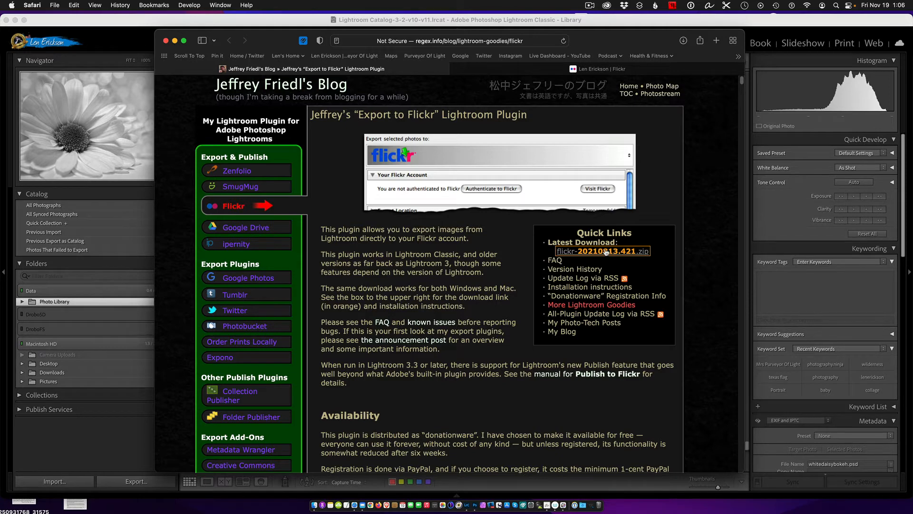
pyautogui.scroll(-3)
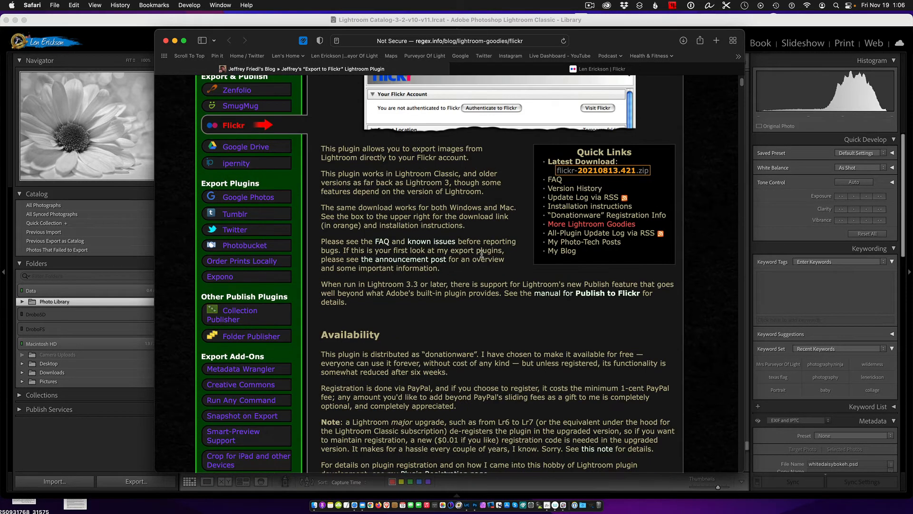
pyautogui.scroll(-3)
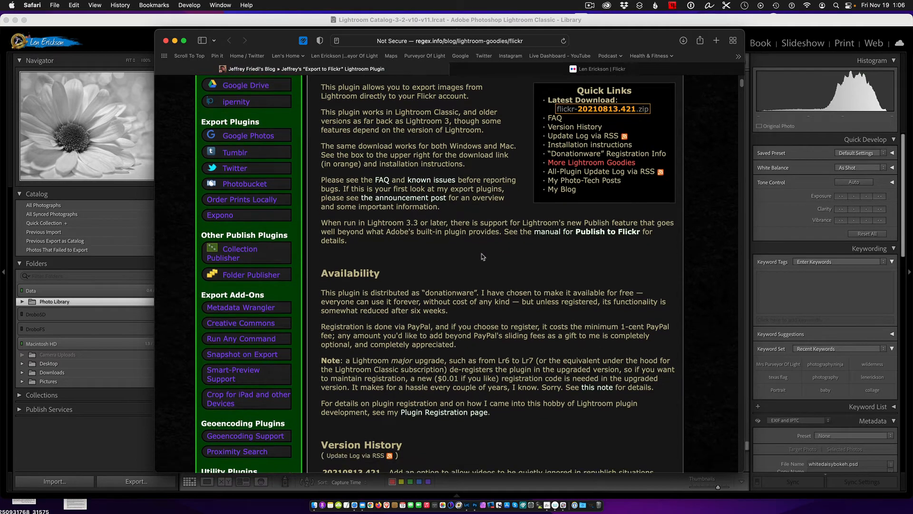
pyautogui.moveTo(518, 298)
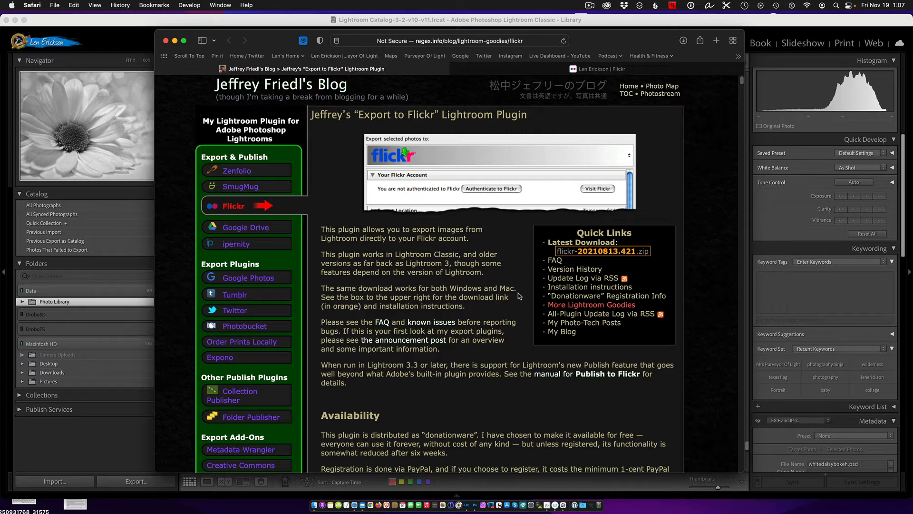
pyautogui.moveTo(511, 280)
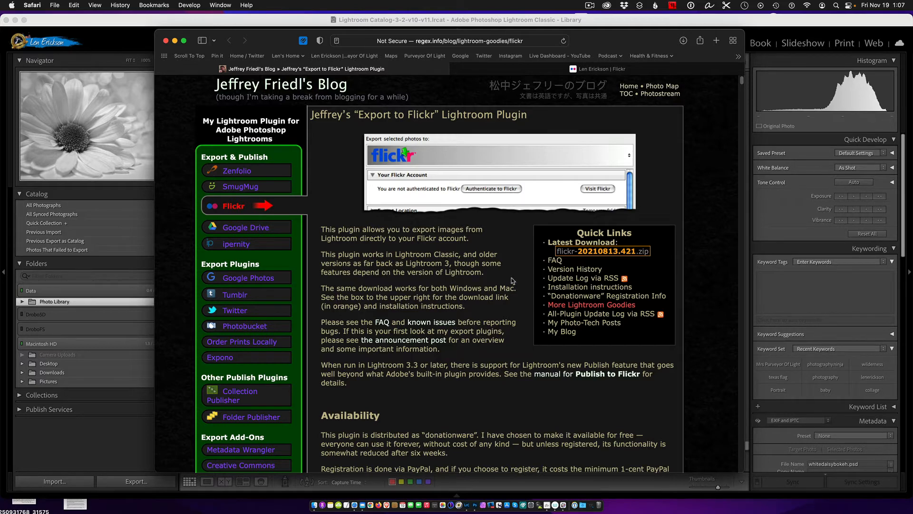
pyautogui.moveTo(636, 324)
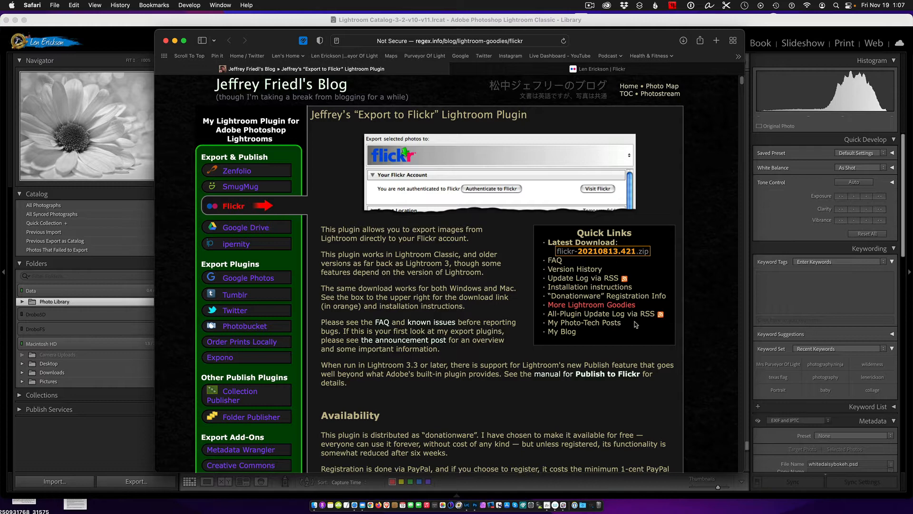
pyautogui.moveTo(625, 317)
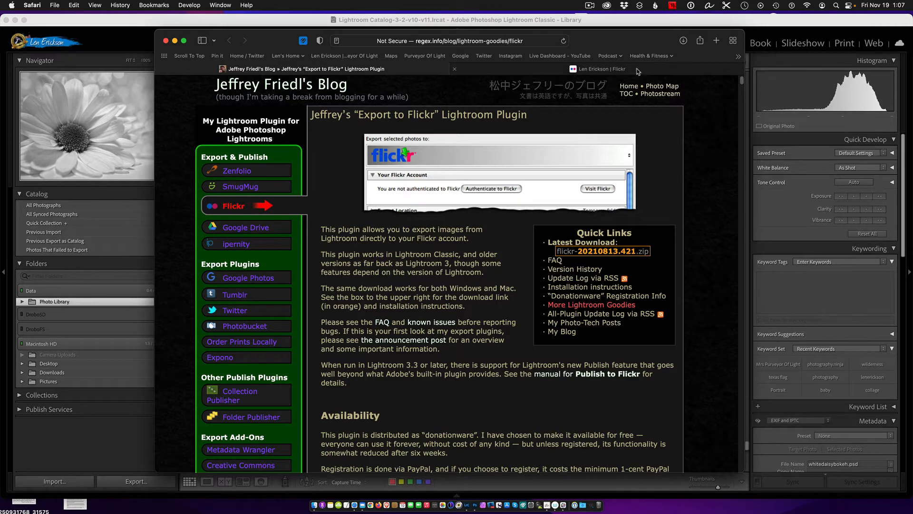
pyautogui.click(602, 69)
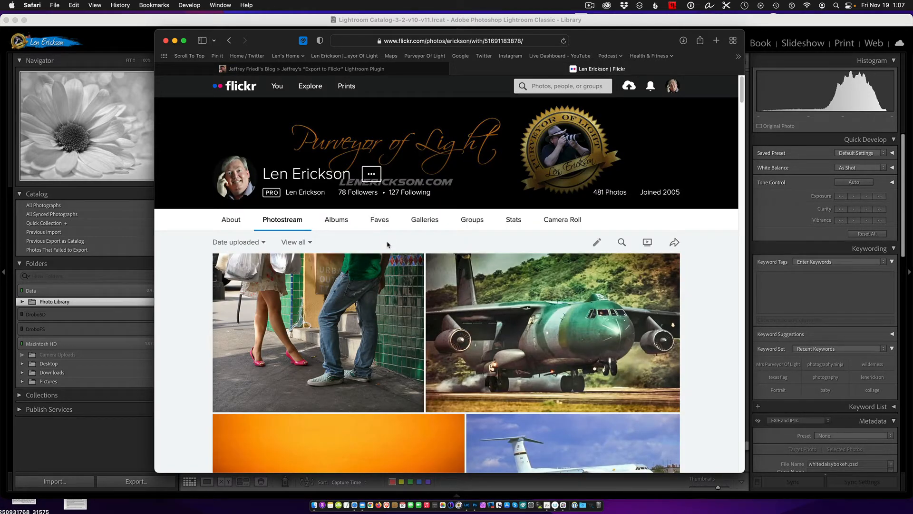
pyautogui.moveTo(405, 250)
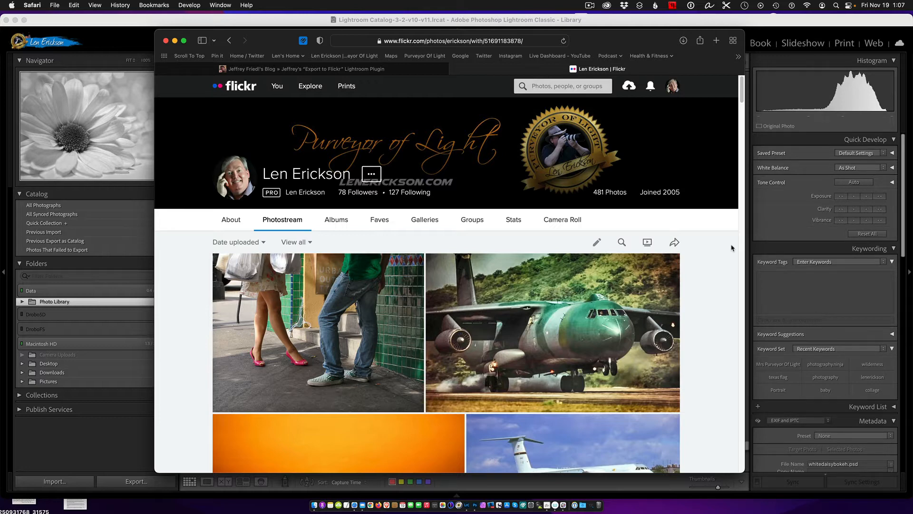
pyautogui.moveTo(517, 248)
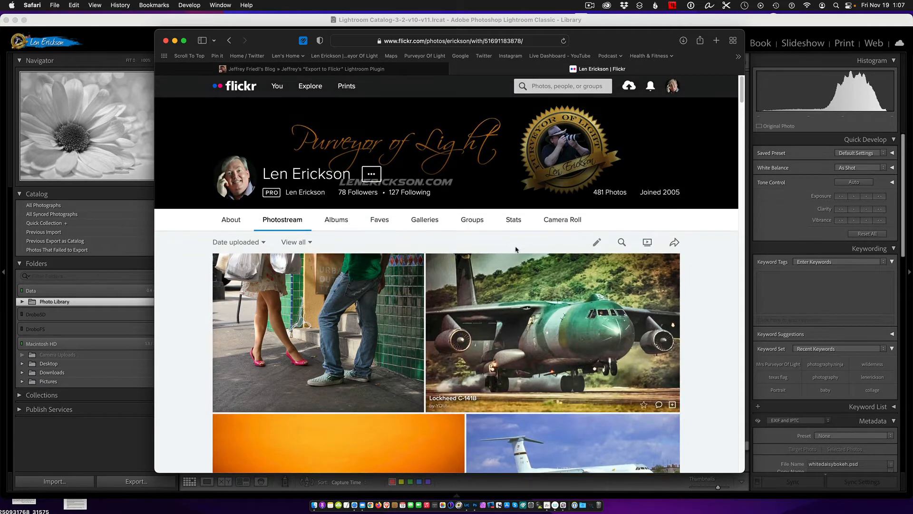
pyautogui.moveTo(673, 232)
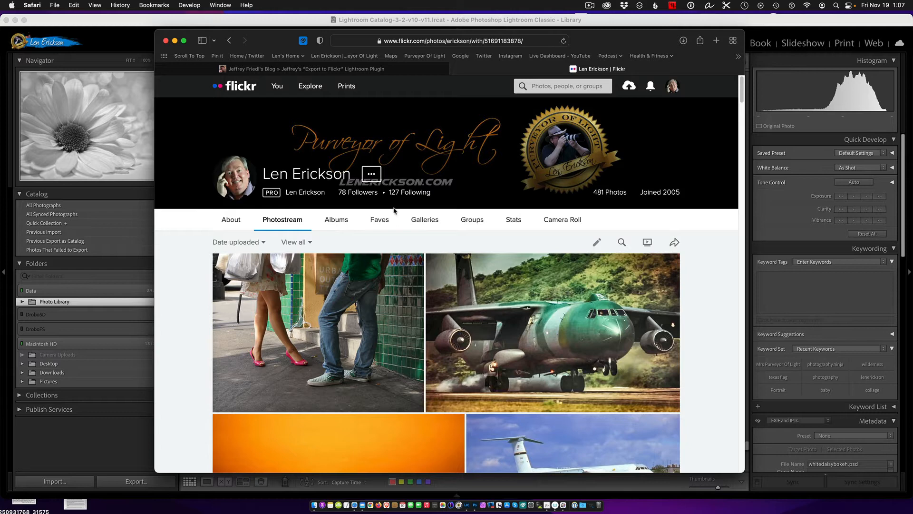
pyautogui.moveTo(365, 203)
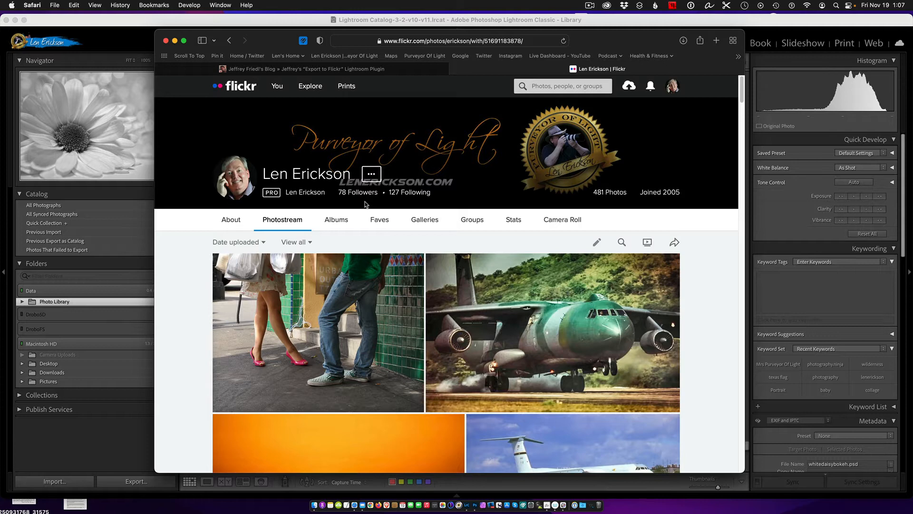
pyautogui.moveTo(304, 200)
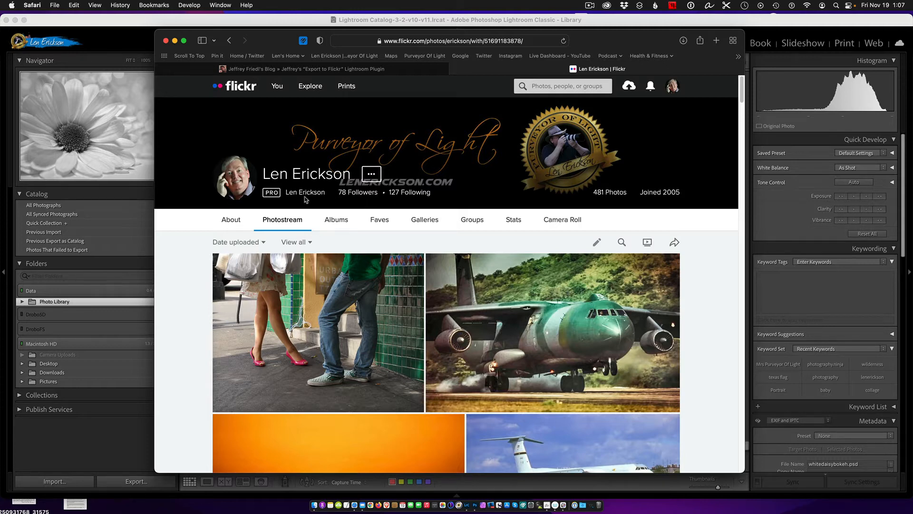
pyautogui.moveTo(591, 192)
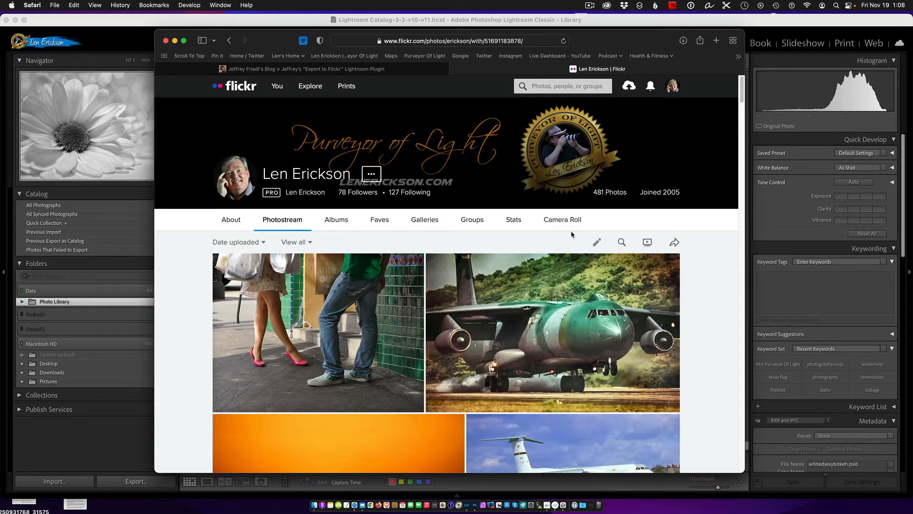
pyautogui.scroll(-3)
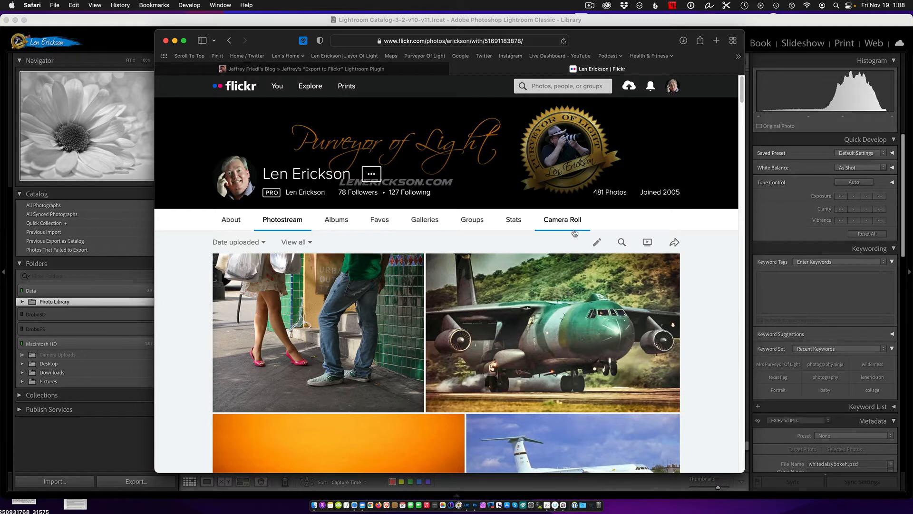
pyautogui.moveTo(563, 228)
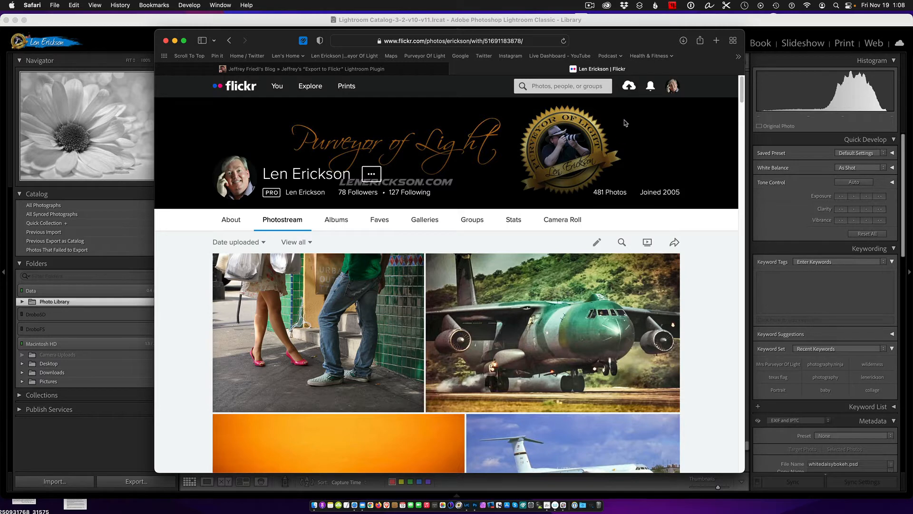
pyautogui.moveTo(663, 21)
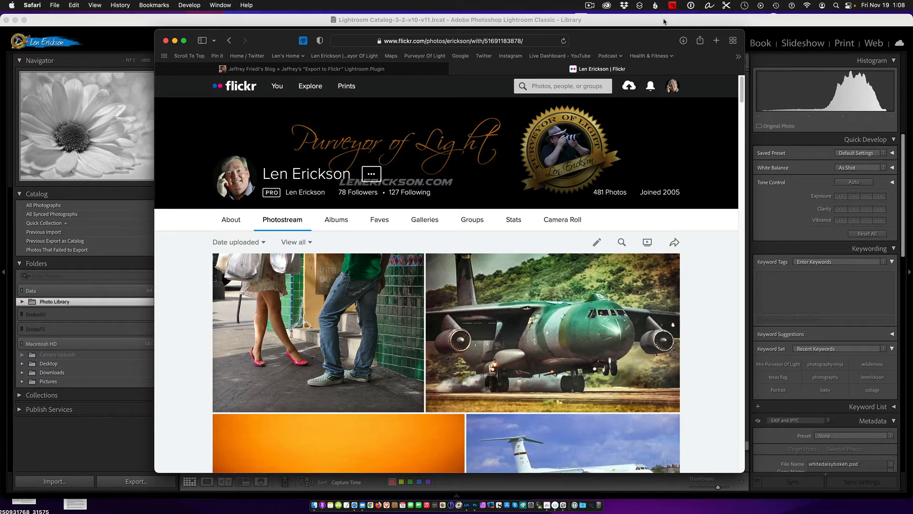
pyautogui.moveTo(639, 43)
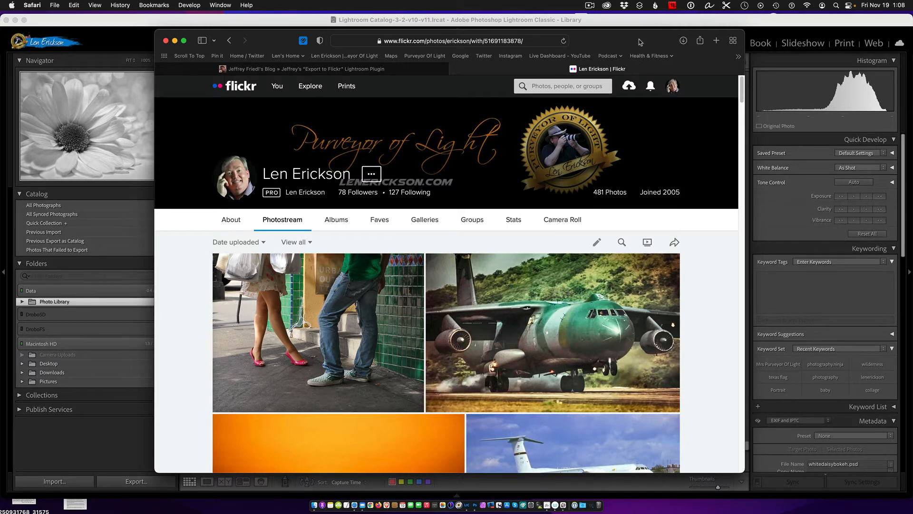
pyautogui.moveTo(474, 206)
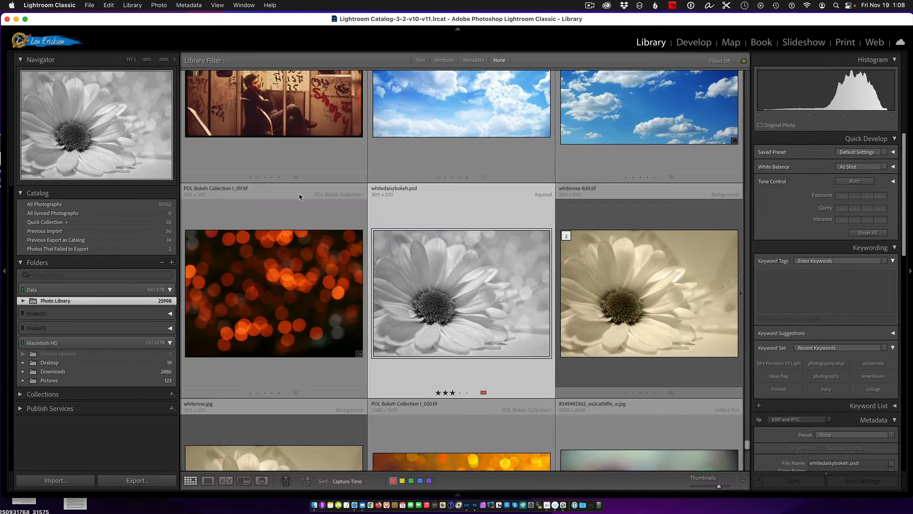
pyautogui.moveTo(506, 309)
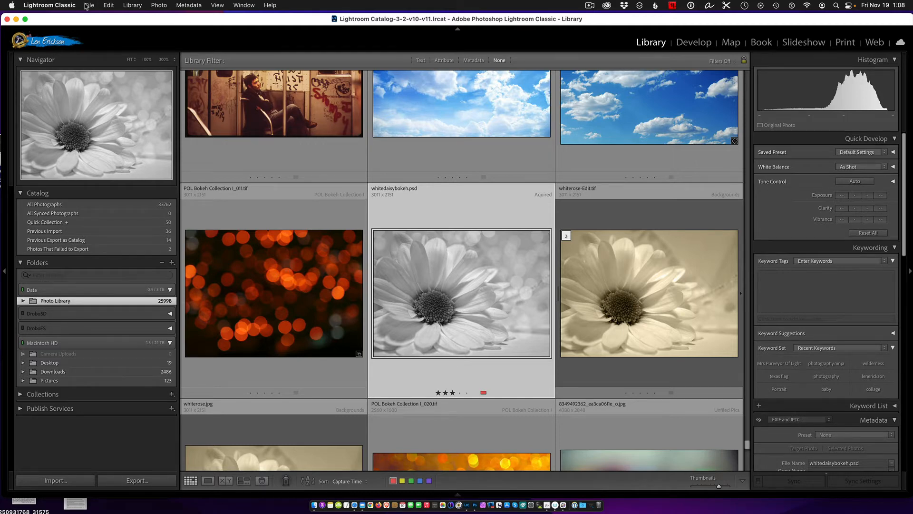
# Bring up the Plug-in Manager from the File menu showing the Export to Flickr plugin
pyautogui.click(91, 5)
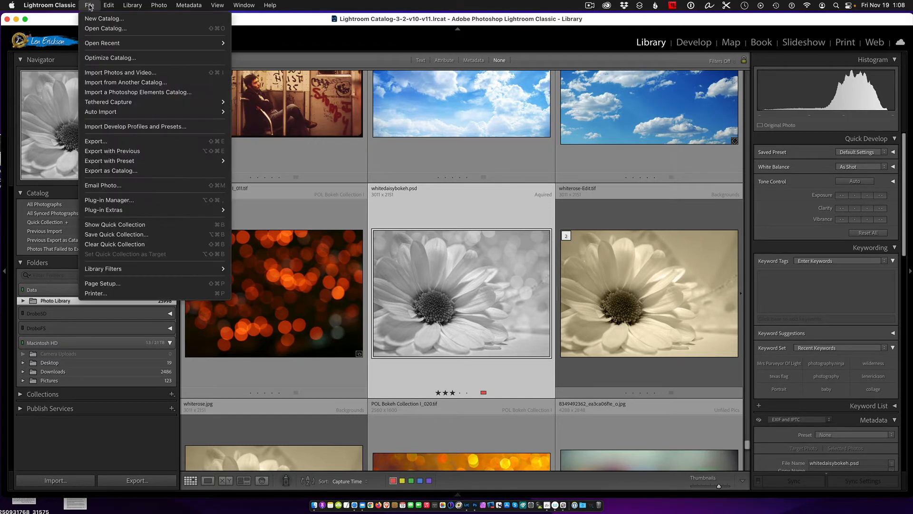
pyautogui.moveTo(109, 200)
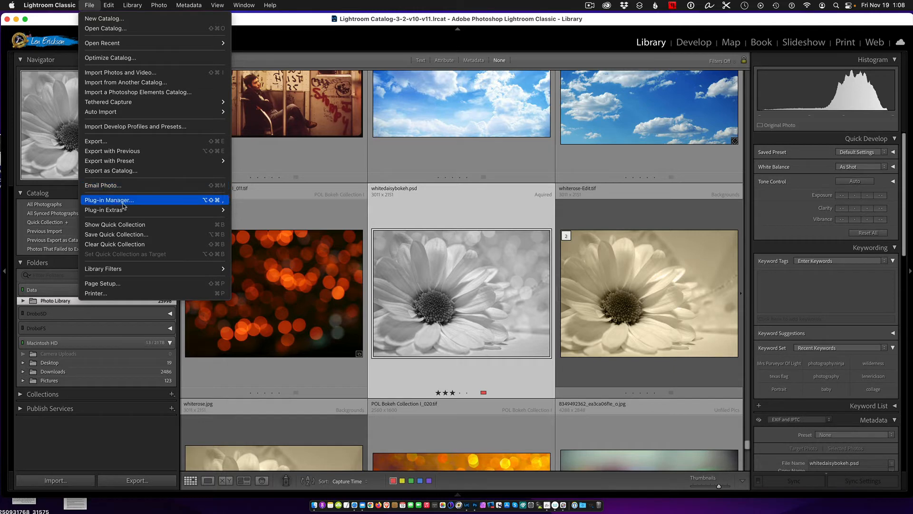
pyautogui.moveTo(137, 203)
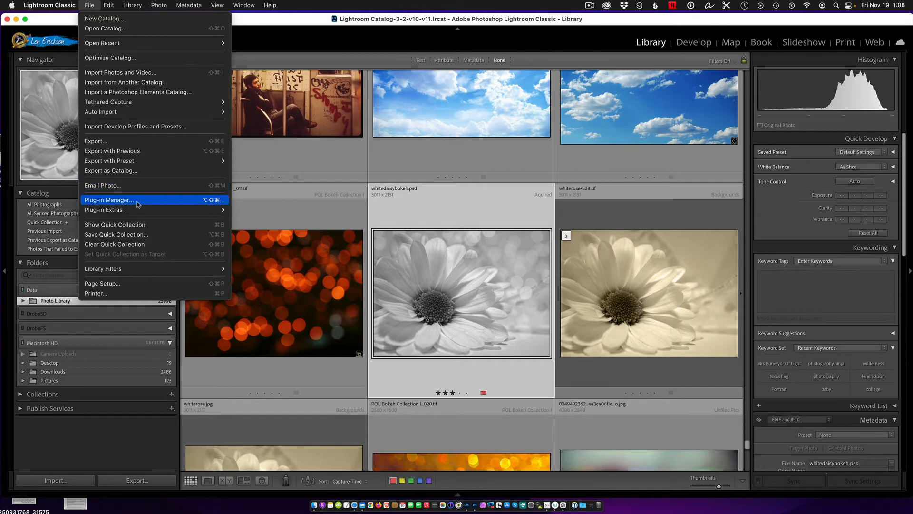
pyautogui.click(108, 199)
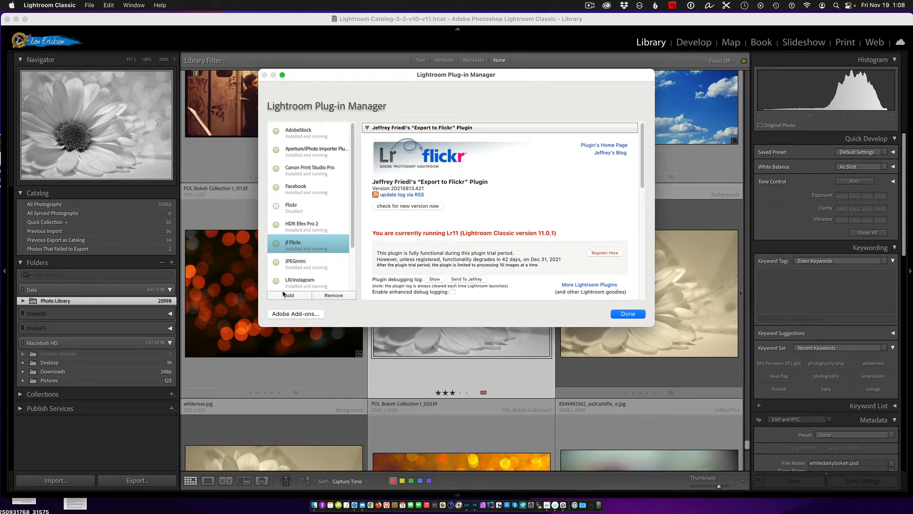
# Add the flickr-jfriedl.lrplugin file from My Lightroom Plug-ins so it installs and runs
pyautogui.click(288, 295)
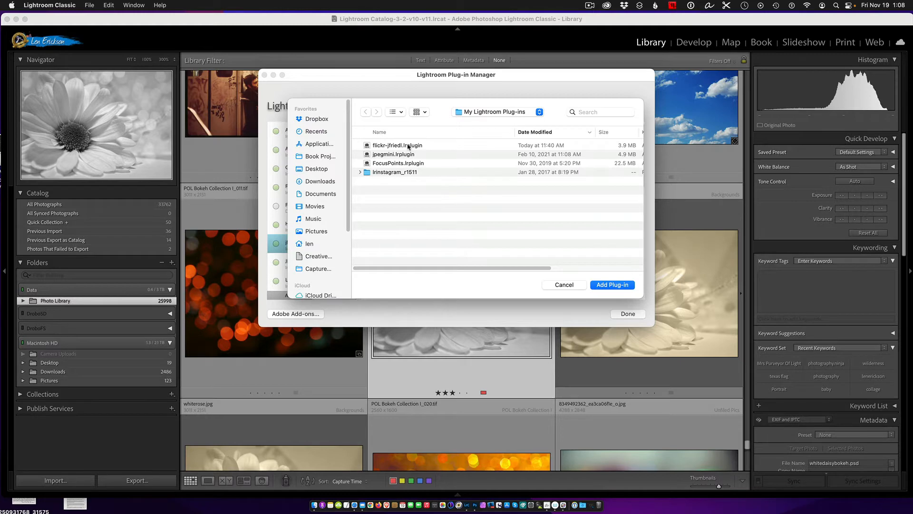
pyautogui.click(398, 144)
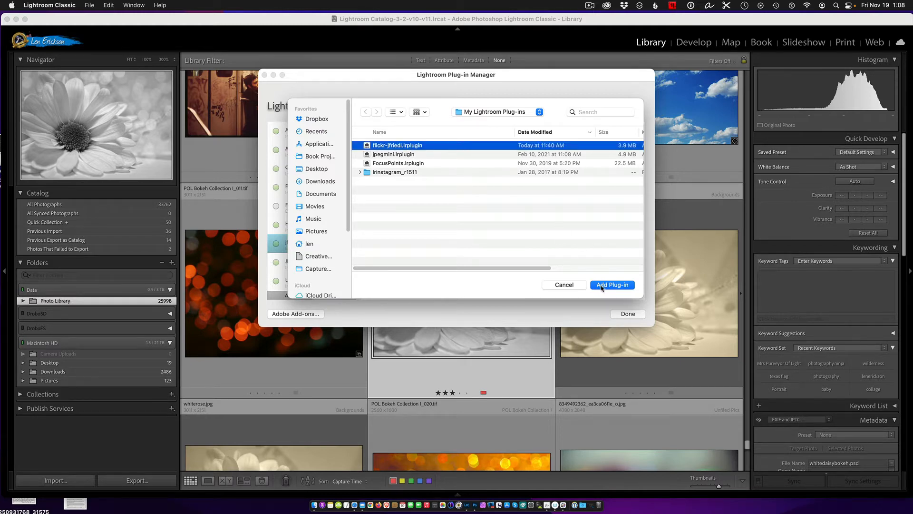
pyautogui.click(613, 284)
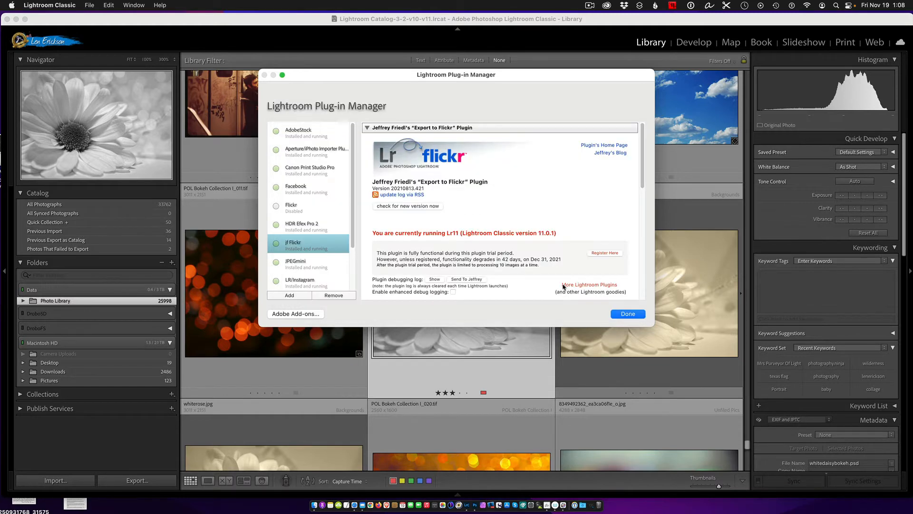
pyautogui.moveTo(554, 275)
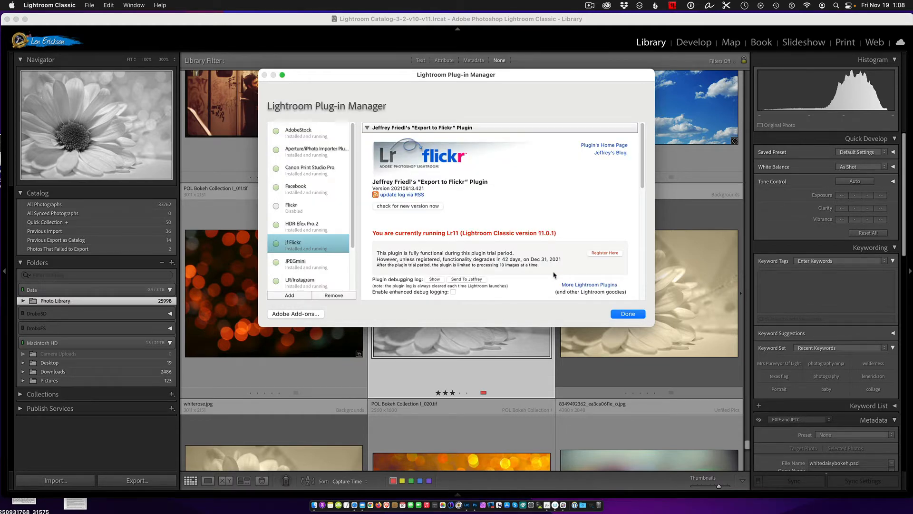
# Review the jf Flickr plugin's sections down to its enabled Status, then close with Done
pyautogui.scroll(-3)
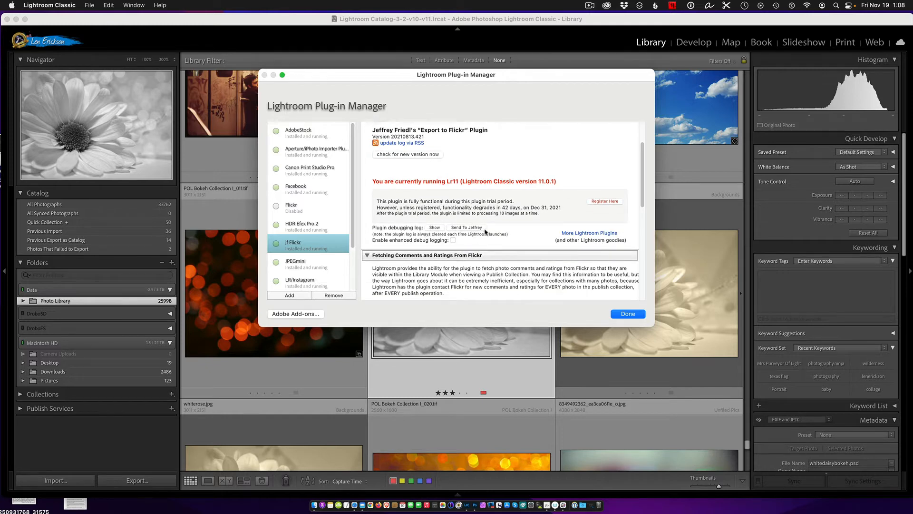
pyautogui.scroll(-3)
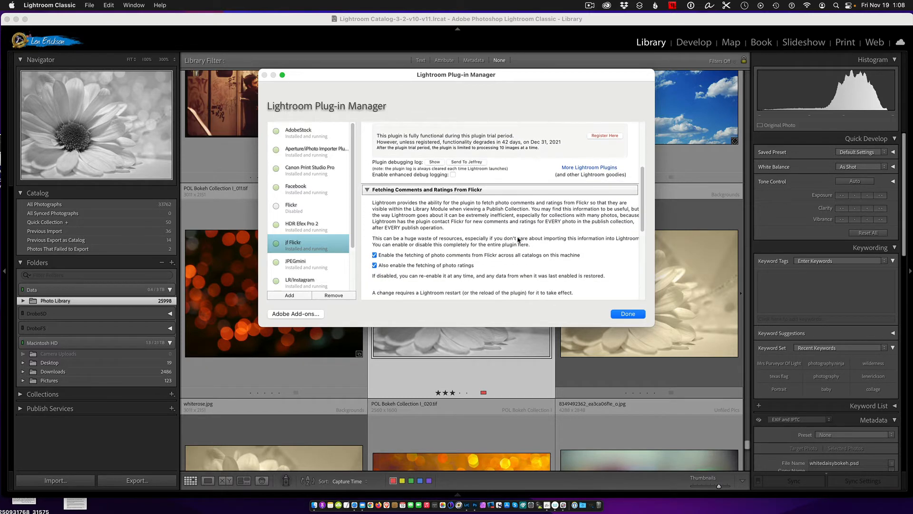
pyautogui.scroll(-3)
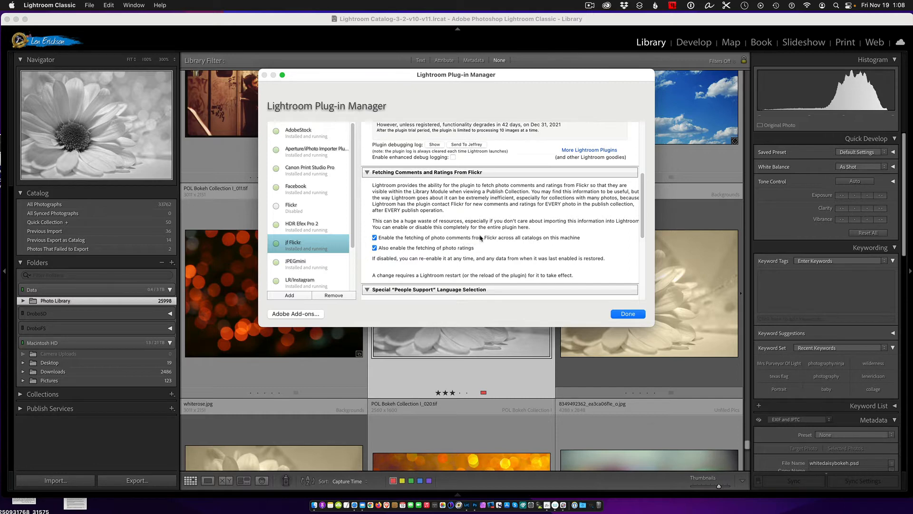
pyautogui.scroll(-3)
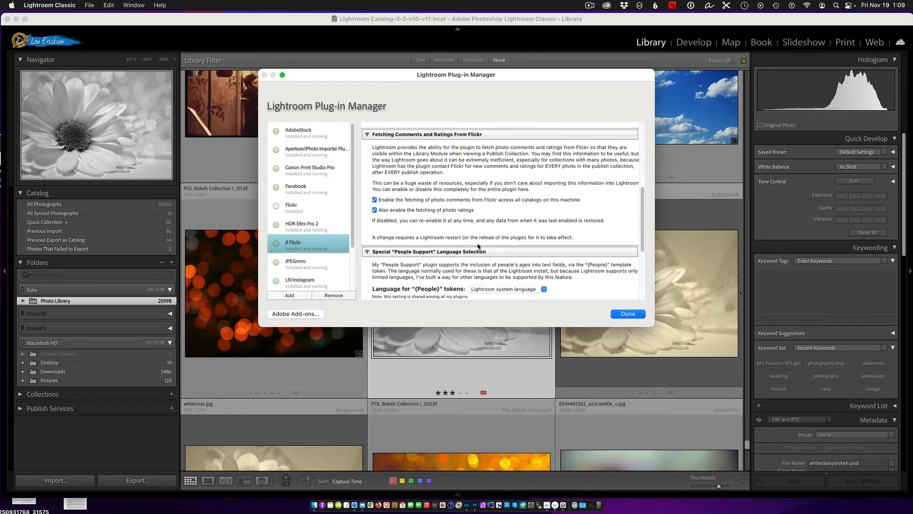
pyautogui.scroll(-3)
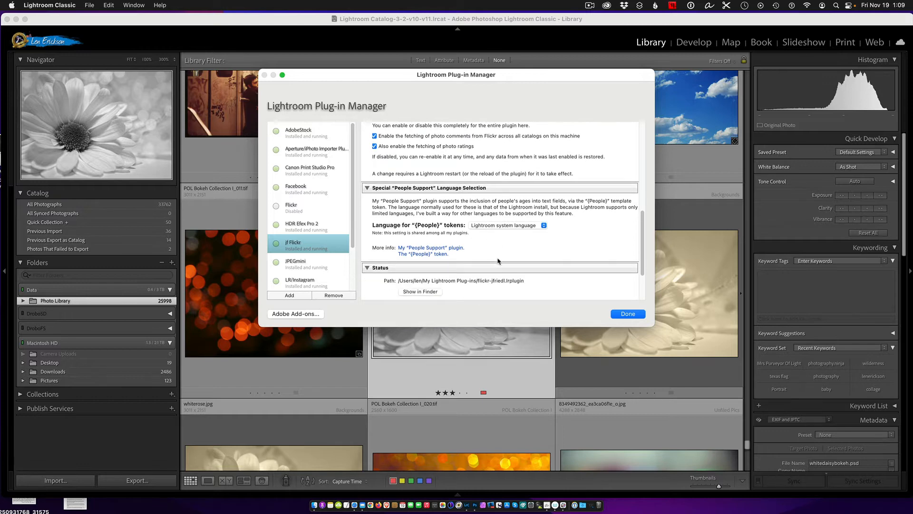
pyautogui.scroll(-3)
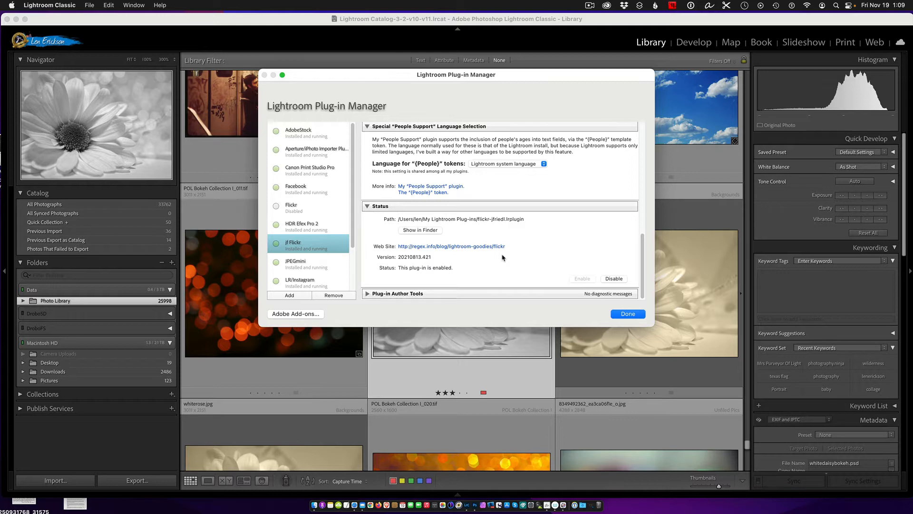
pyautogui.moveTo(272, 255)
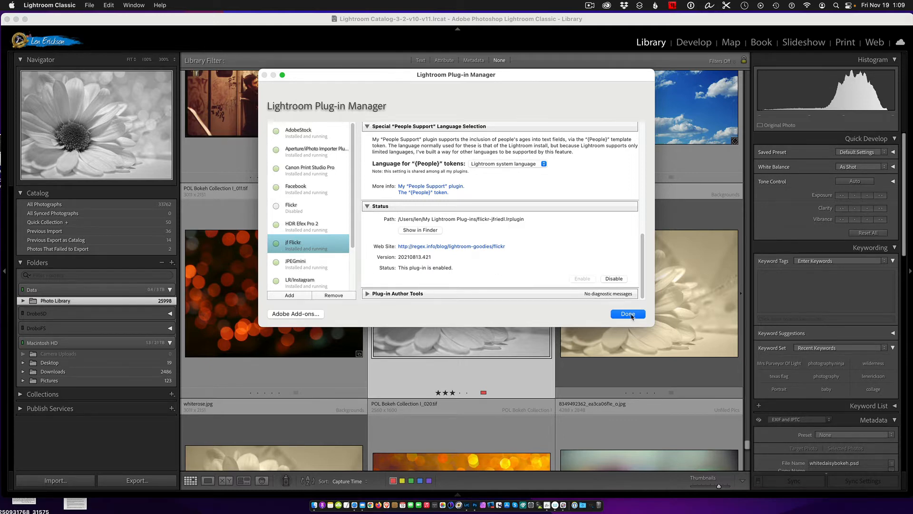
pyautogui.click(628, 314)
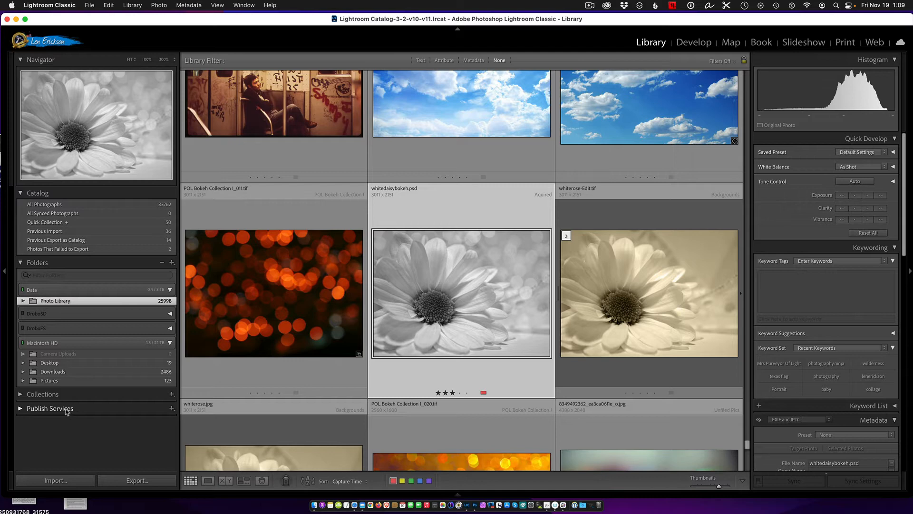
# Expand the Publish Services list showing the jf Flickr photostream and photo sets
pyautogui.click(21, 409)
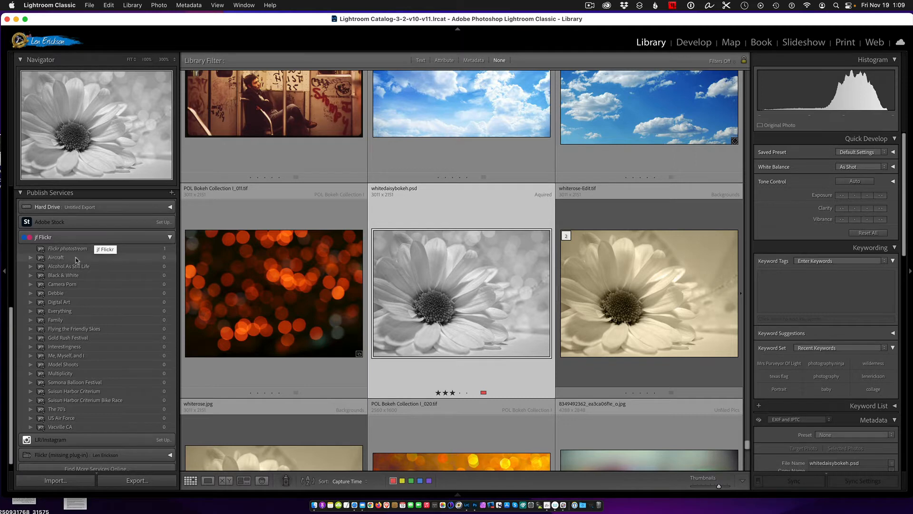
pyautogui.moveTo(69, 320)
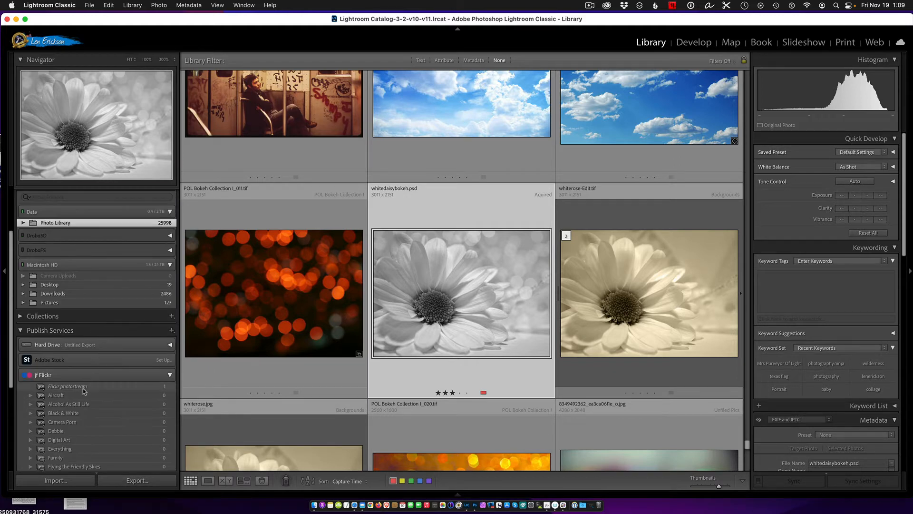
pyautogui.moveTo(78, 396)
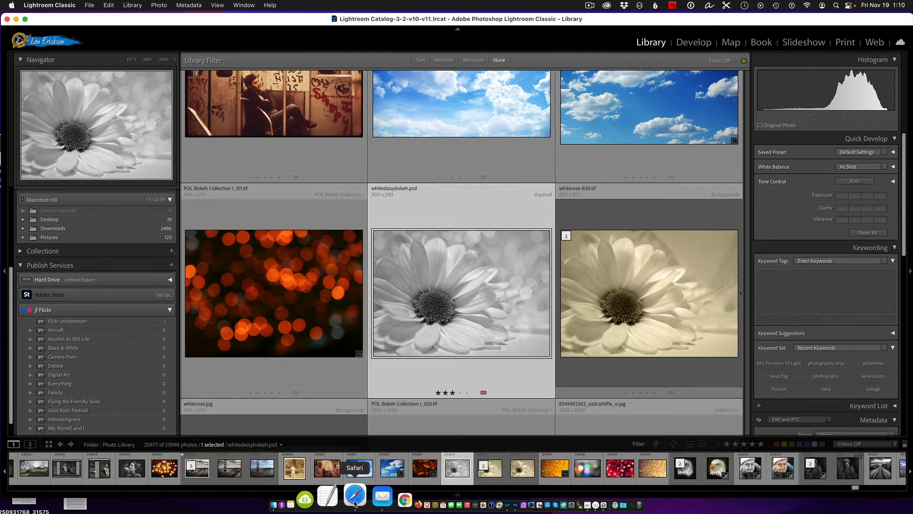
pyautogui.click(359, 496)
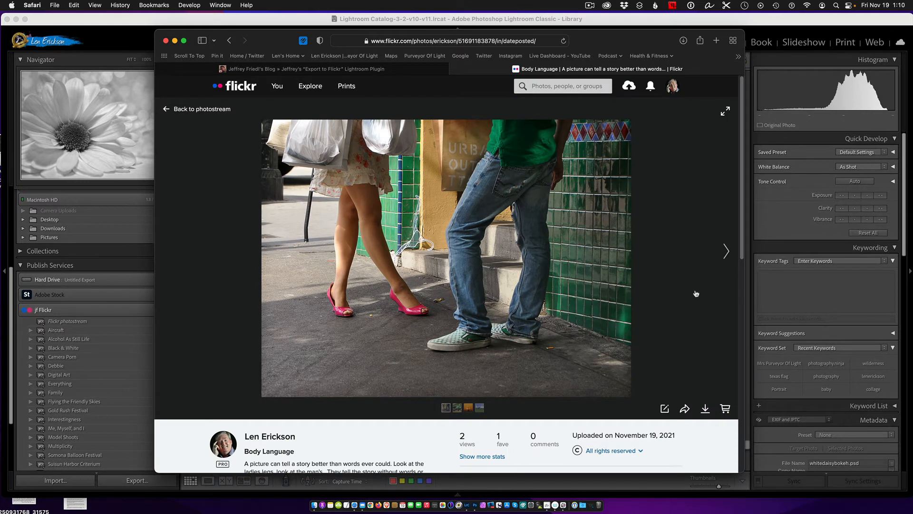
pyautogui.scroll(-3)
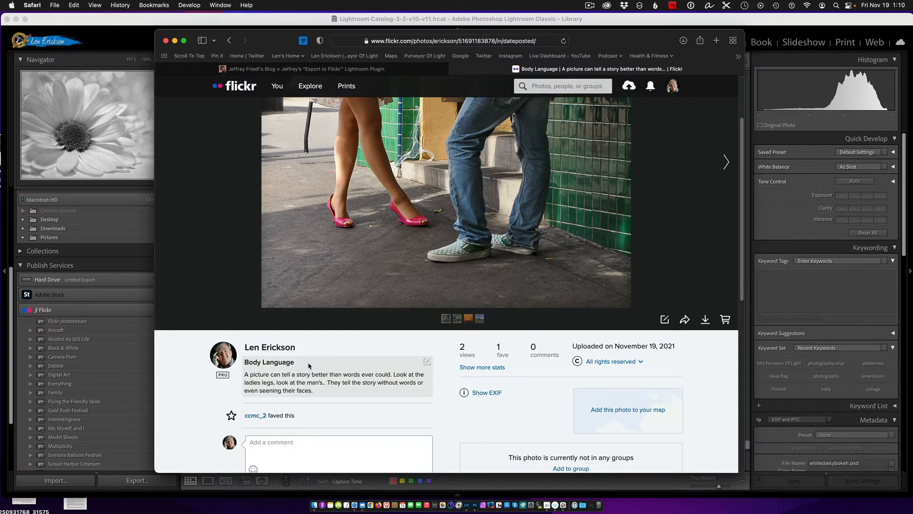
pyautogui.moveTo(321, 391)
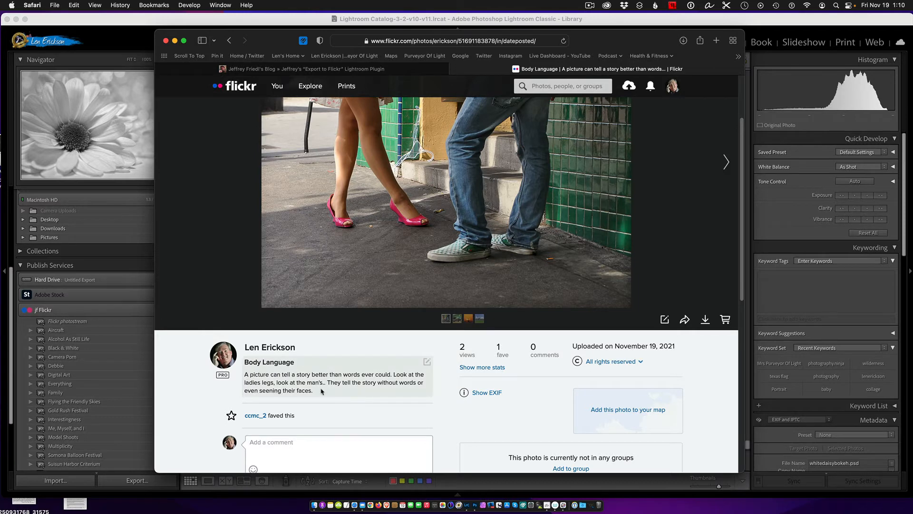
pyautogui.scroll(-3)
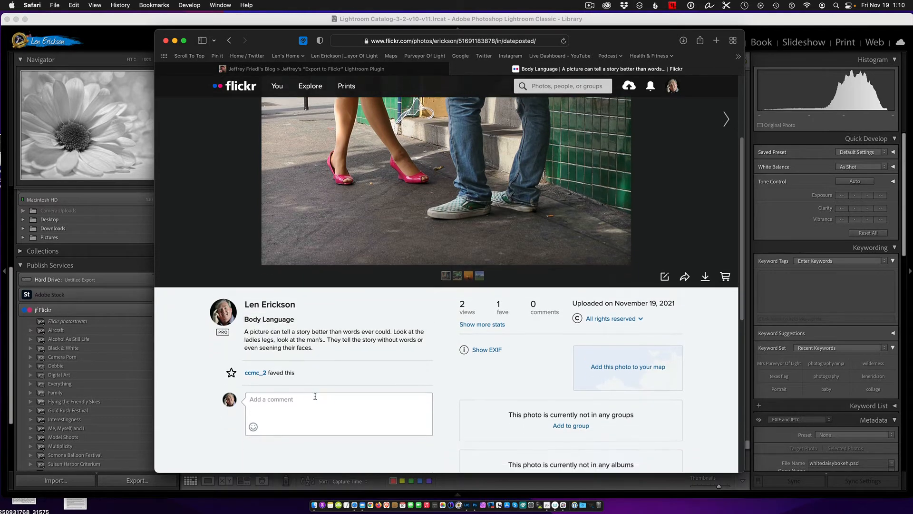
pyautogui.scroll(-3)
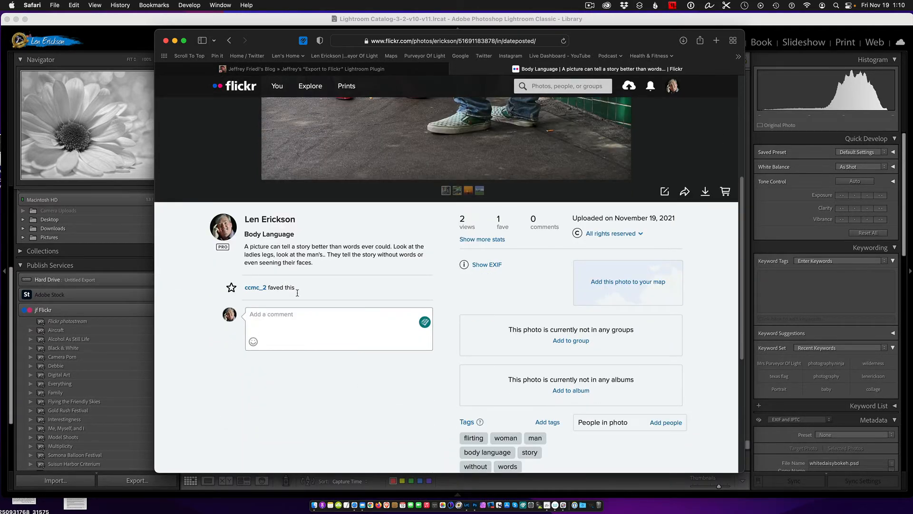
pyautogui.scroll(-3)
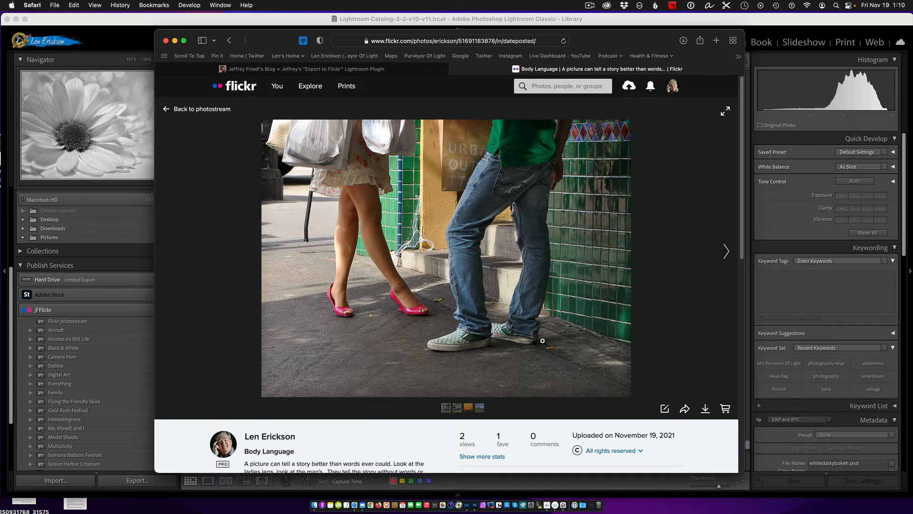
pyautogui.moveTo(204, 112)
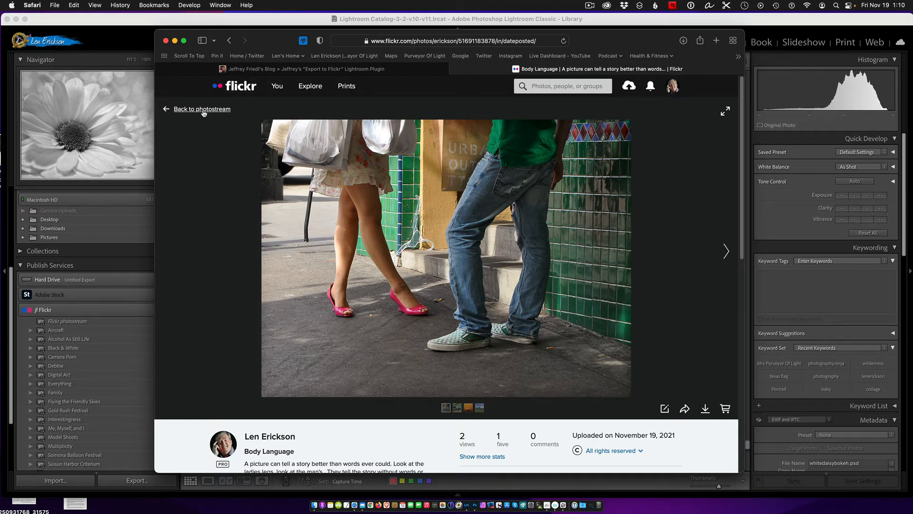
pyautogui.click(201, 109)
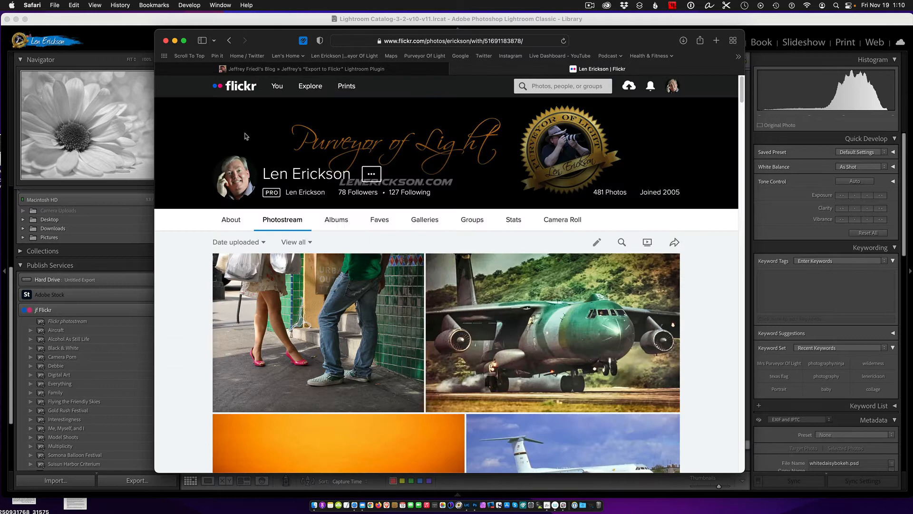
pyautogui.moveTo(711, 21)
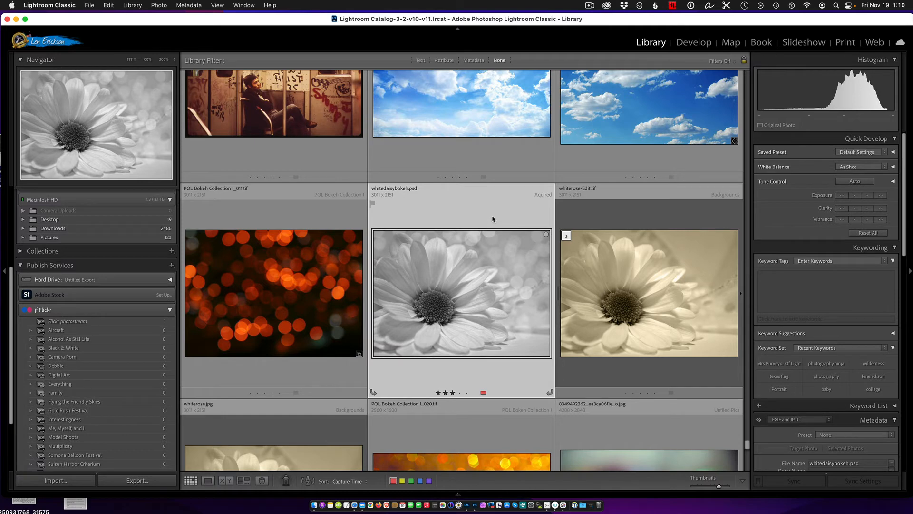
pyautogui.moveTo(455, 305)
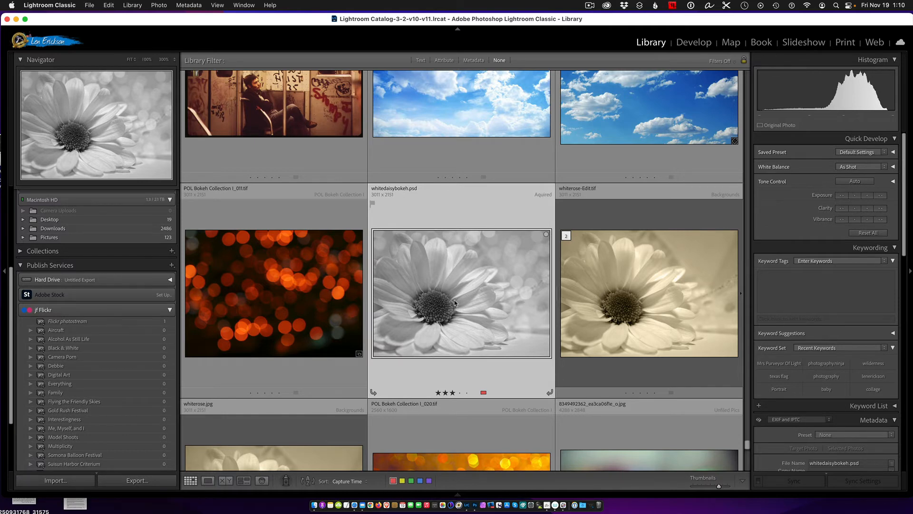
pyautogui.moveTo(455, 304)
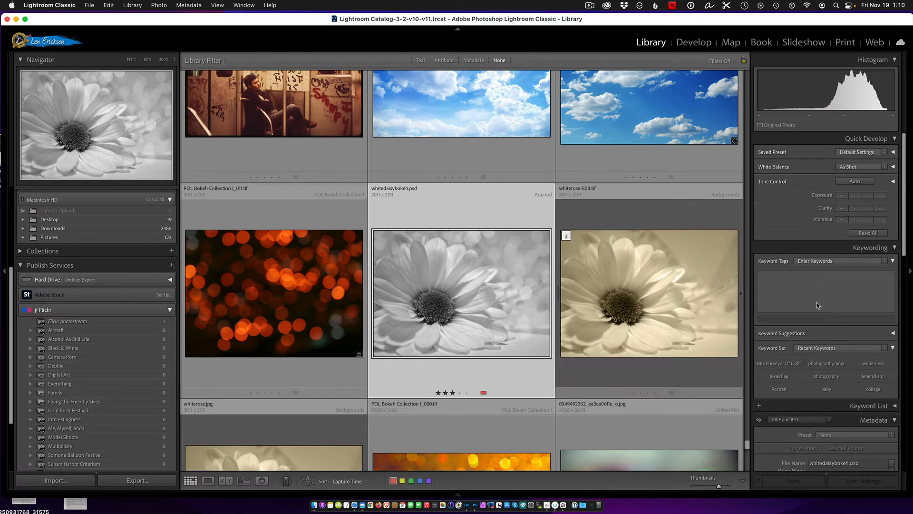
# Enter the keywords daisy and Purveyor Of Light in the Keywording panel for the daisy photo
pyautogui.click(892, 139)
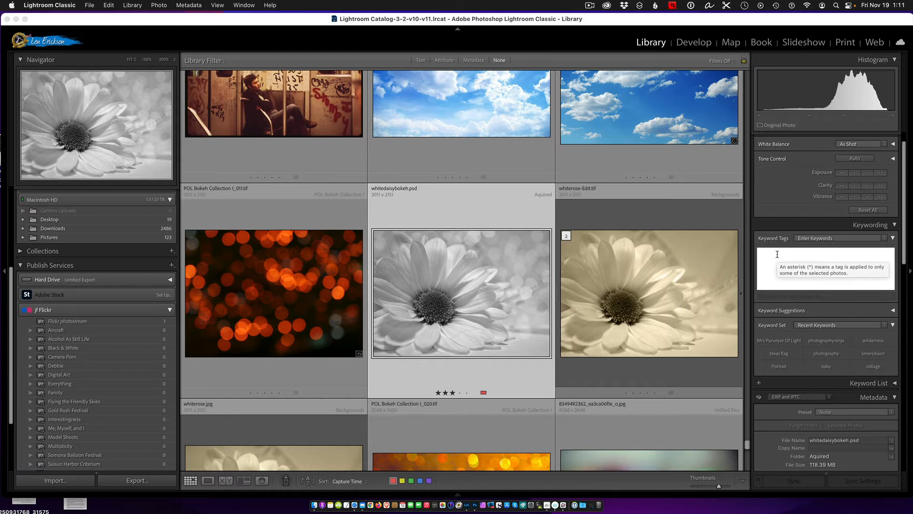
pyautogui.write('diasy')
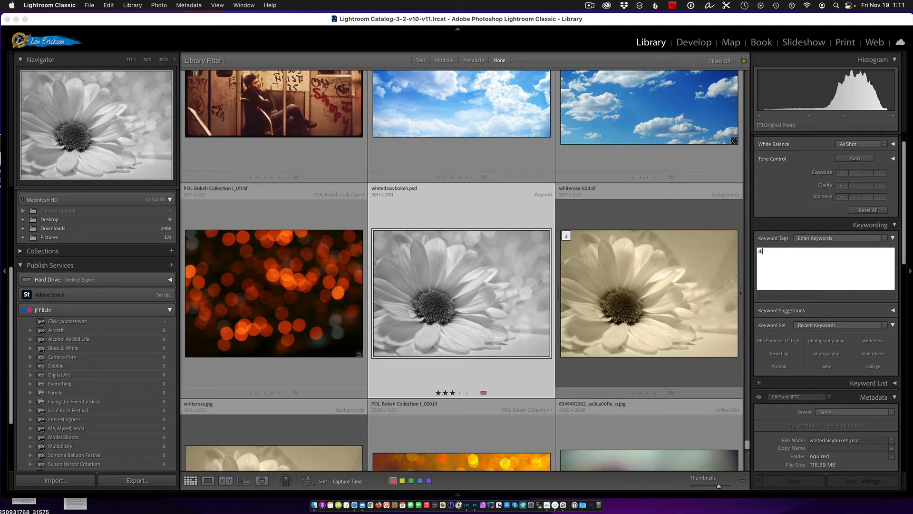
pyautogui.write('aisy, Purveyor Of Light')
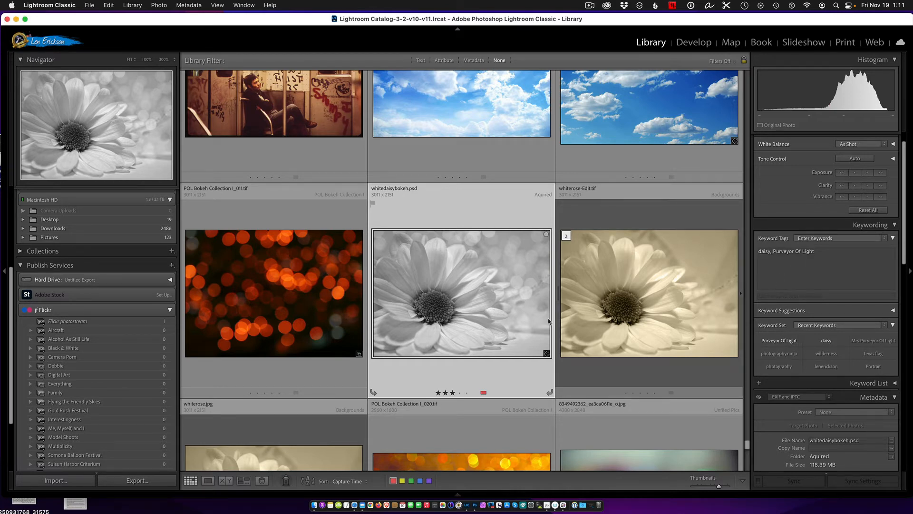
pyautogui.moveTo(501, 317)
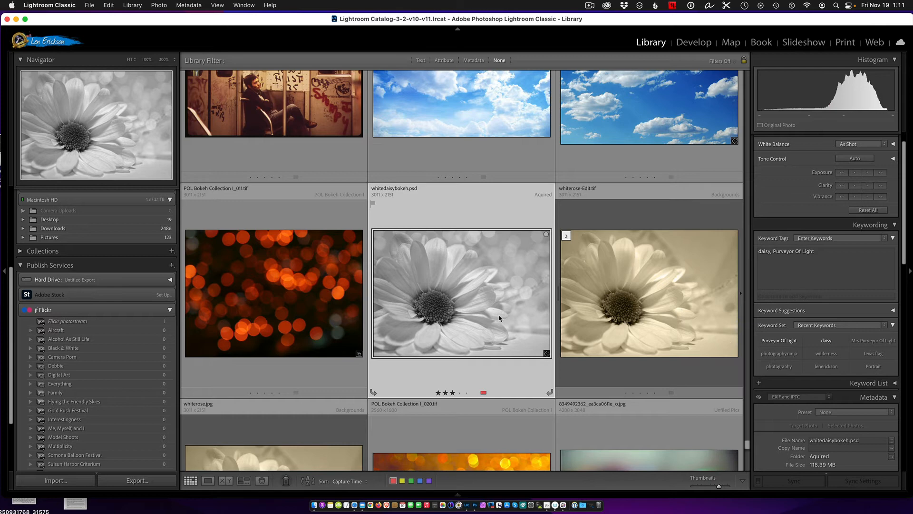
pyautogui.moveTo(548, 355)
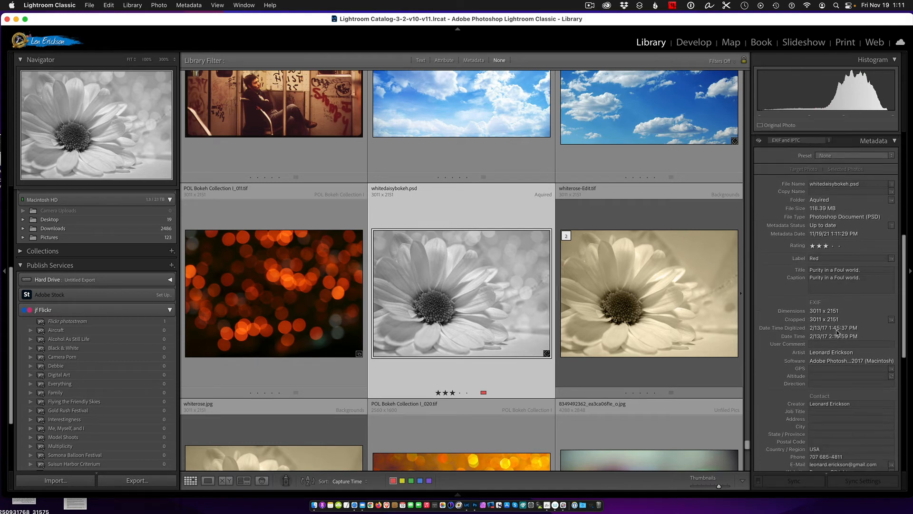
# Fill the IPTC Headline field of the daisy photo with Purity and commit it
pyautogui.scroll(-3)
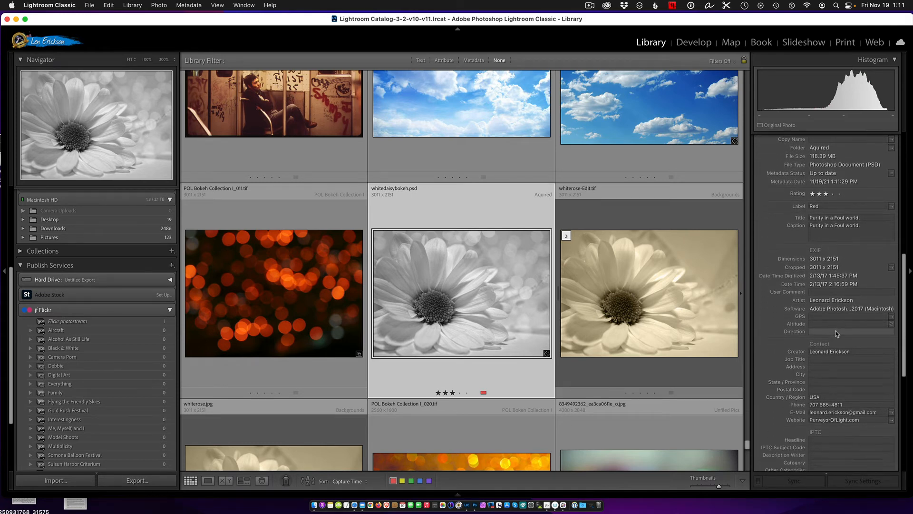
pyautogui.scroll(-3)
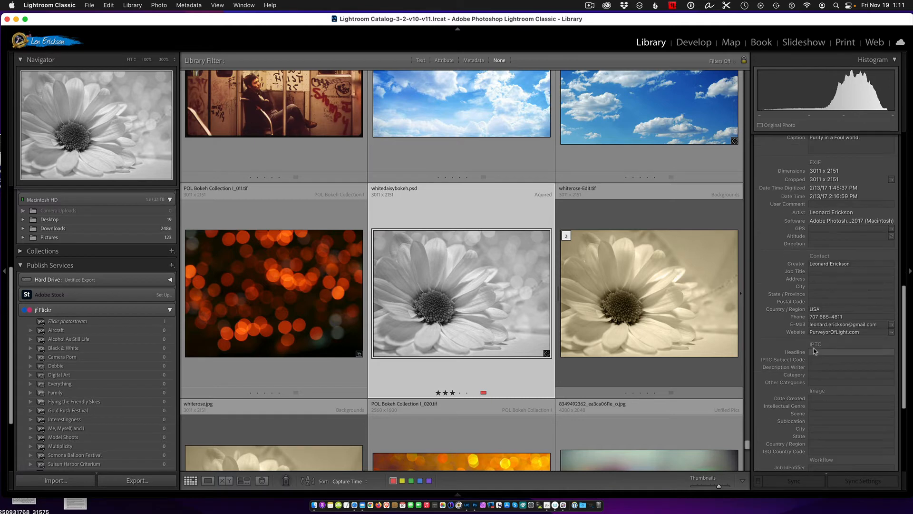
pyautogui.click(851, 352)
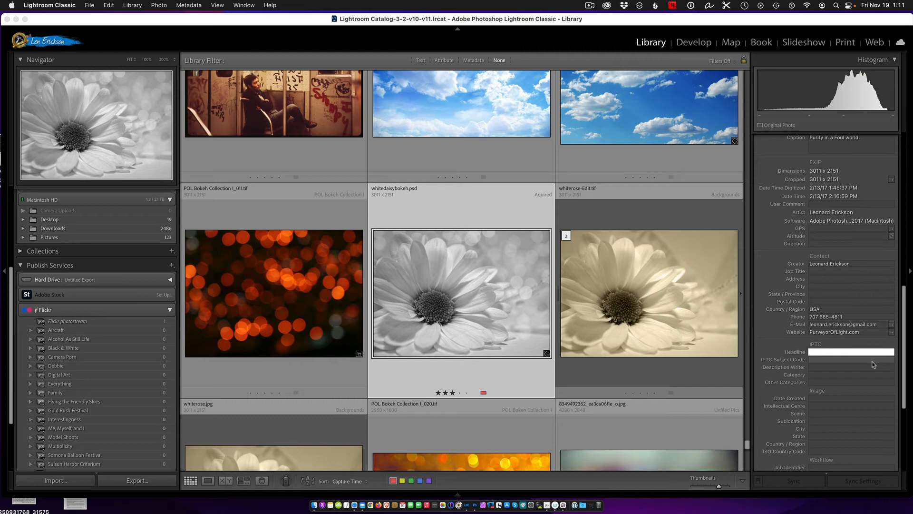
pyautogui.write('Purity')
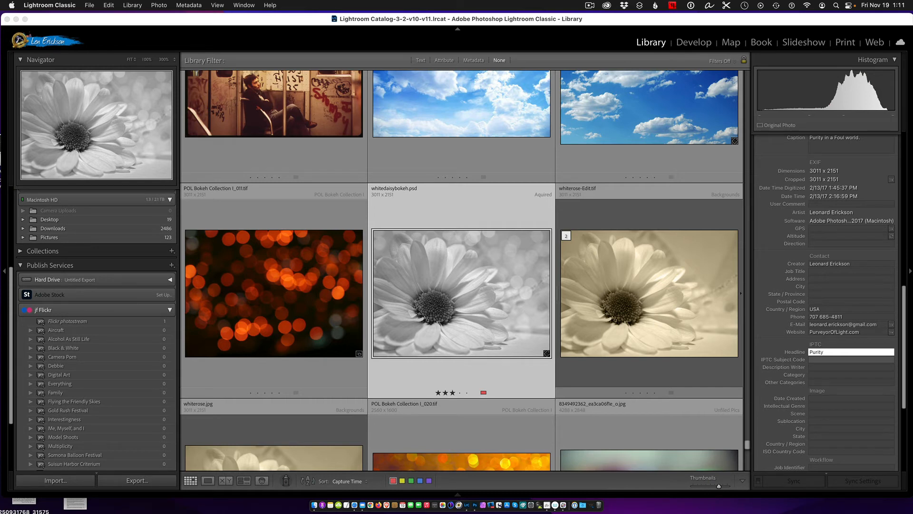
pyautogui.click(823, 362)
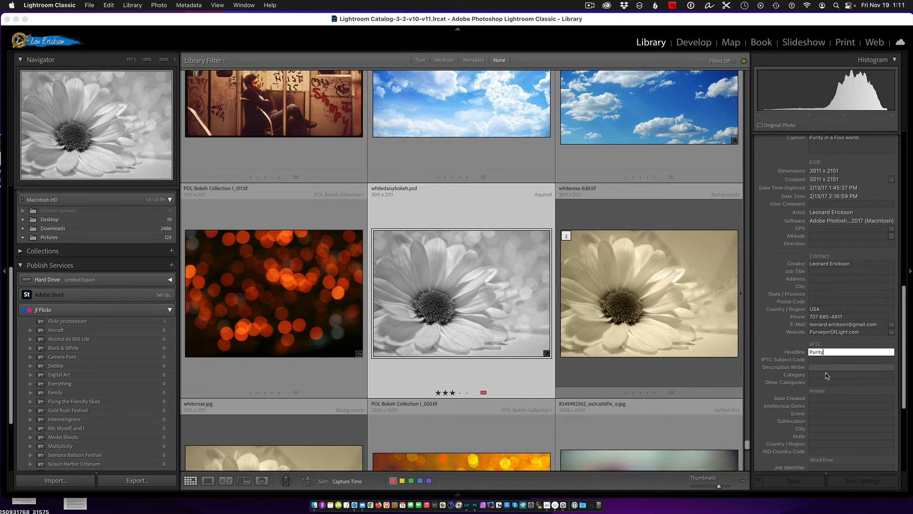
pyautogui.click(851, 421)
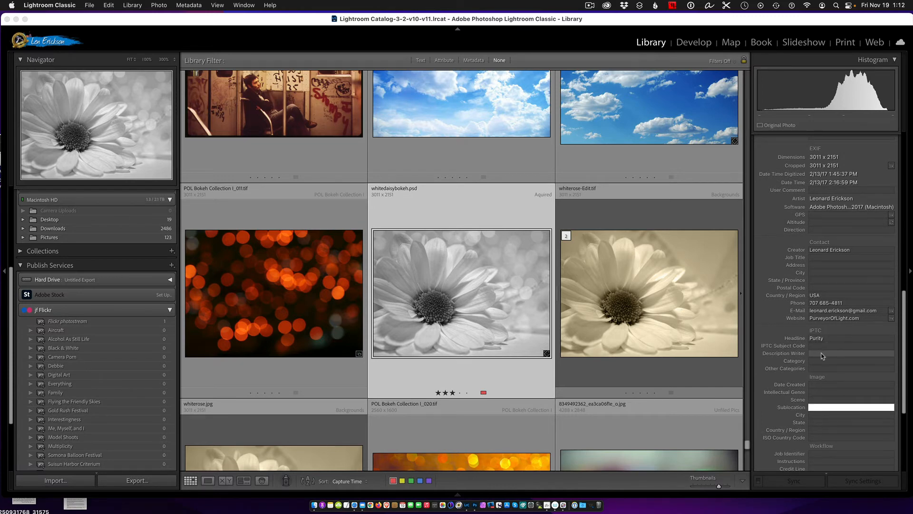
pyautogui.scroll(-3)
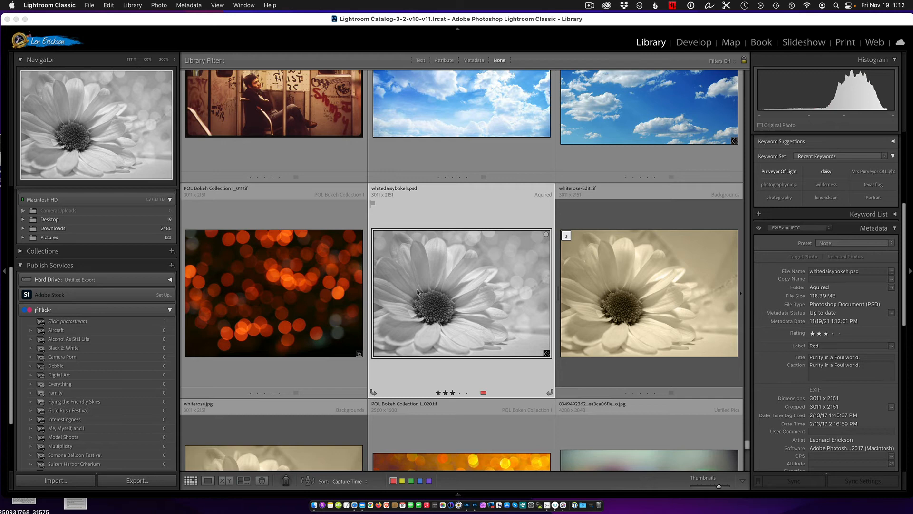
pyautogui.moveTo(463, 286)
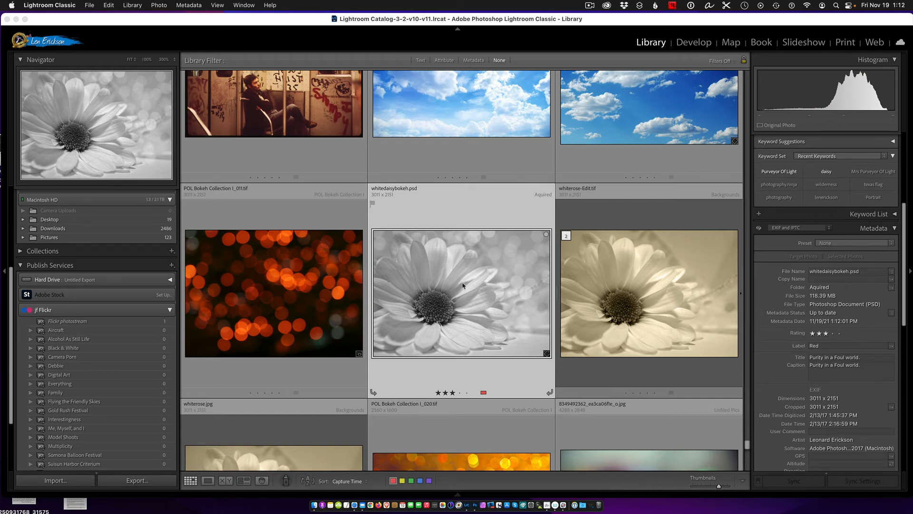
pyautogui.moveTo(468, 284)
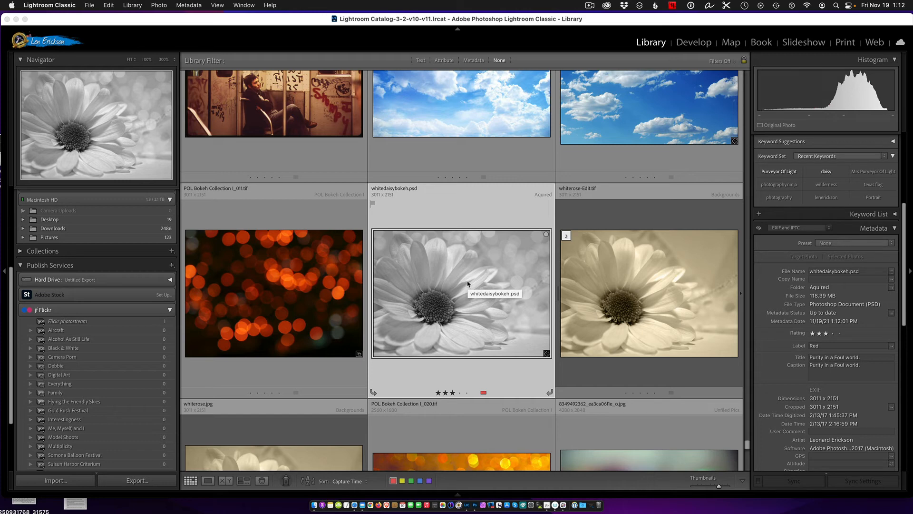
pyautogui.moveTo(463, 213)
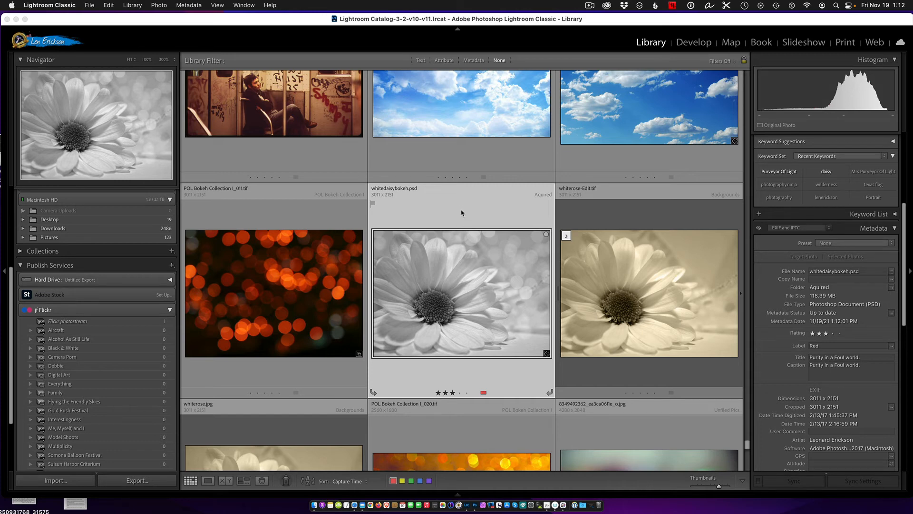
pyautogui.moveTo(470, 265)
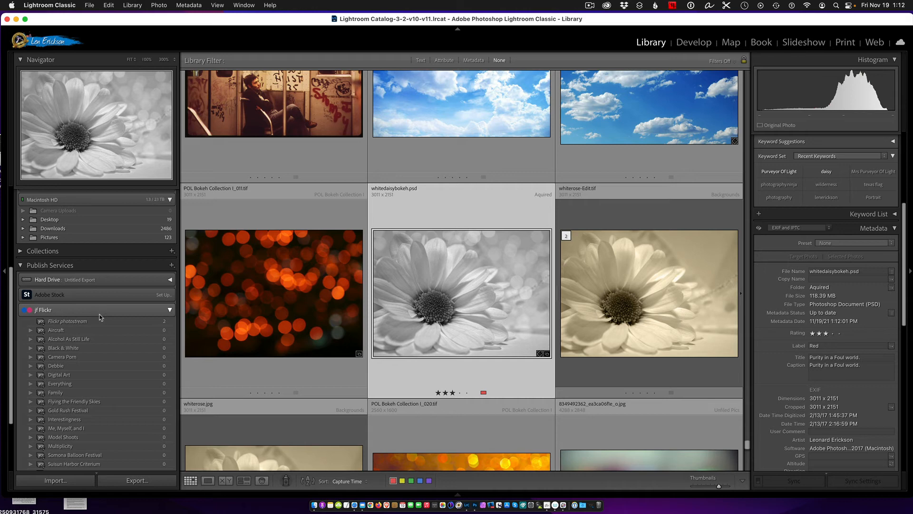
pyautogui.moveTo(214, 306)
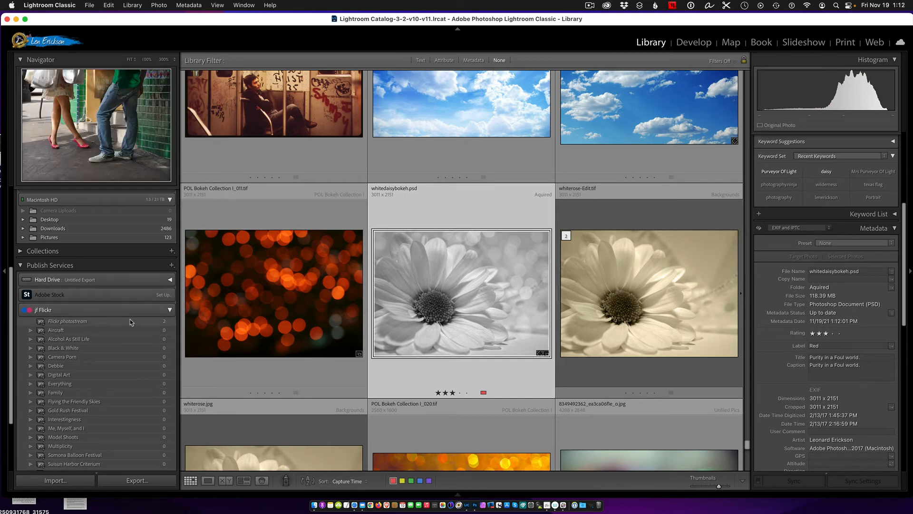
pyautogui.moveTo(114, 326)
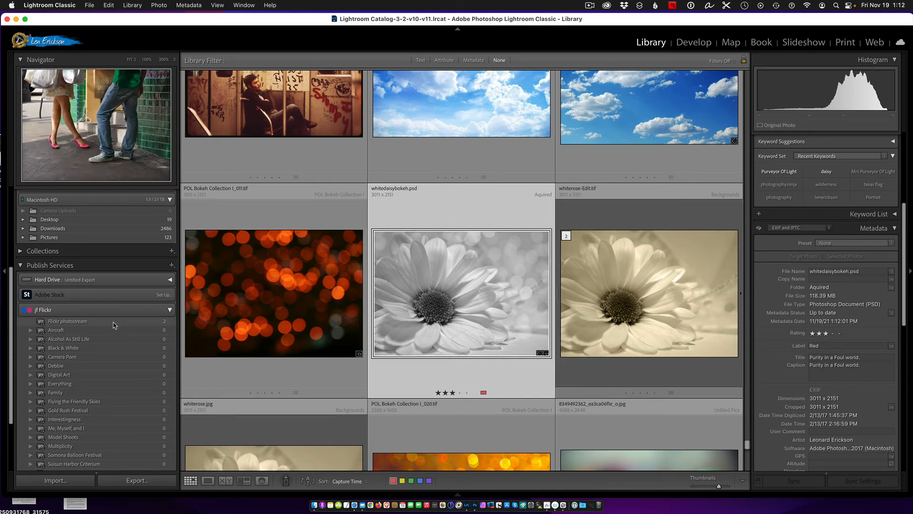
# Show the Flickr photostream collection with the daisy photo under New Photos to Publish
pyautogui.click(66, 321)
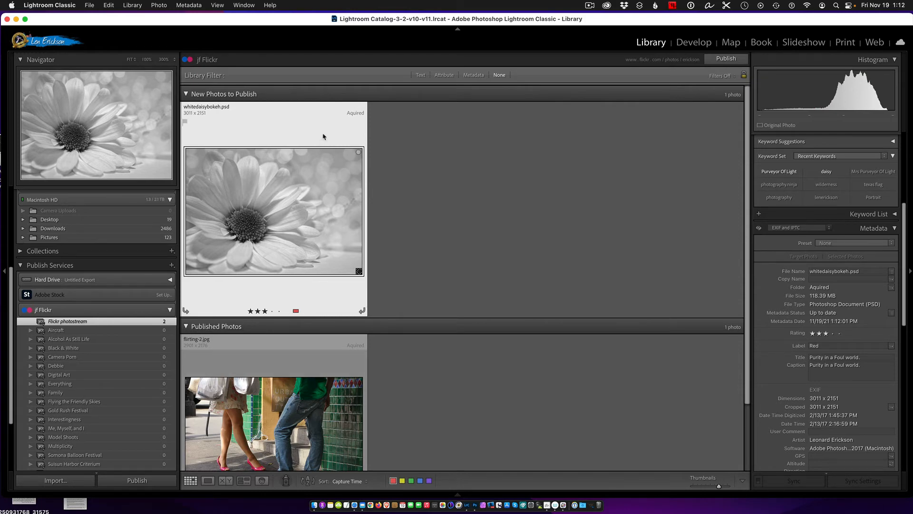
# Publish the waiting daisy photo from the jf Flickr photostream to Flickr
pyautogui.click(726, 59)
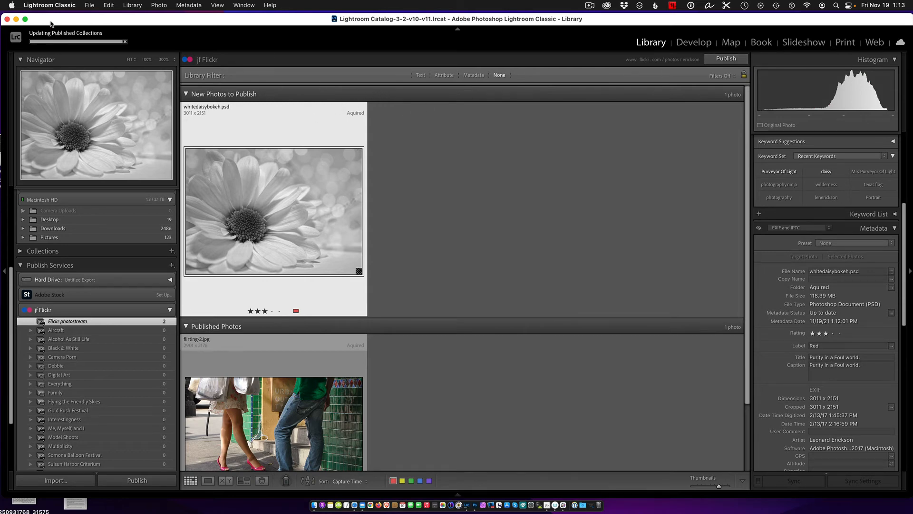
pyautogui.moveTo(320, 116)
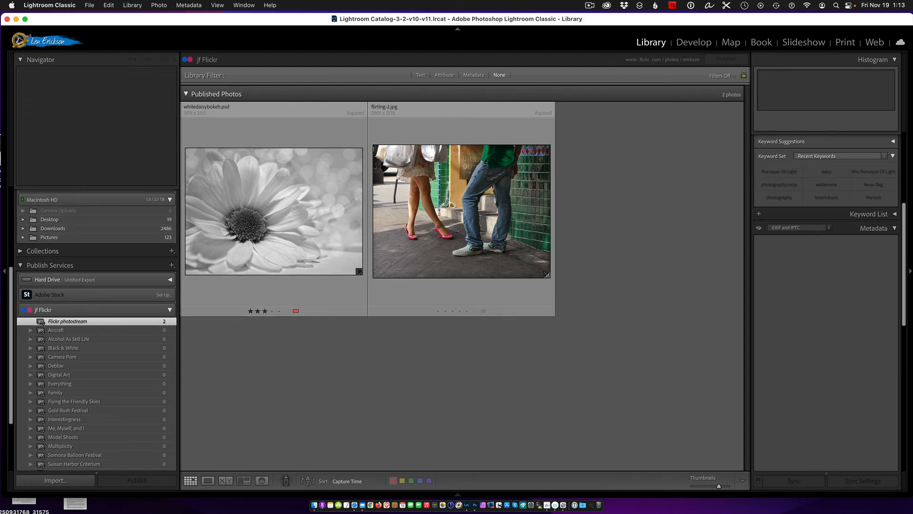
pyautogui.moveTo(407, 496)
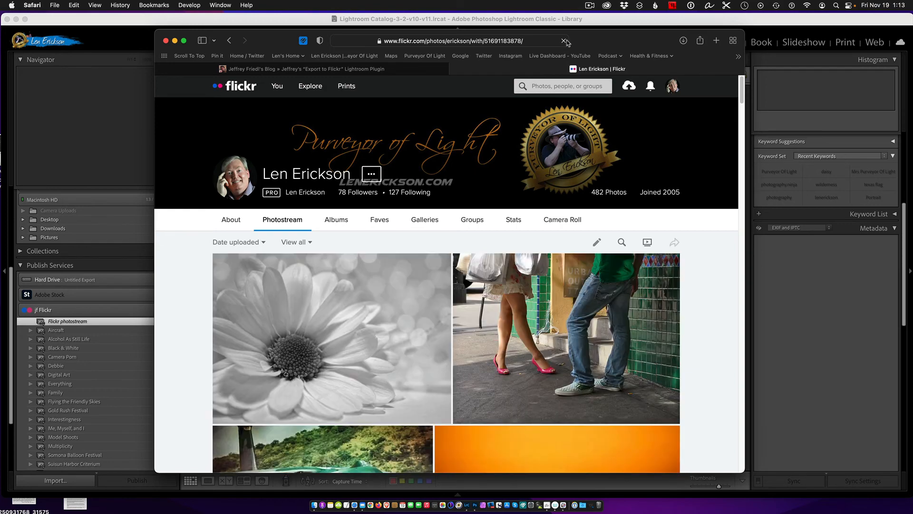
pyautogui.moveTo(413, 350)
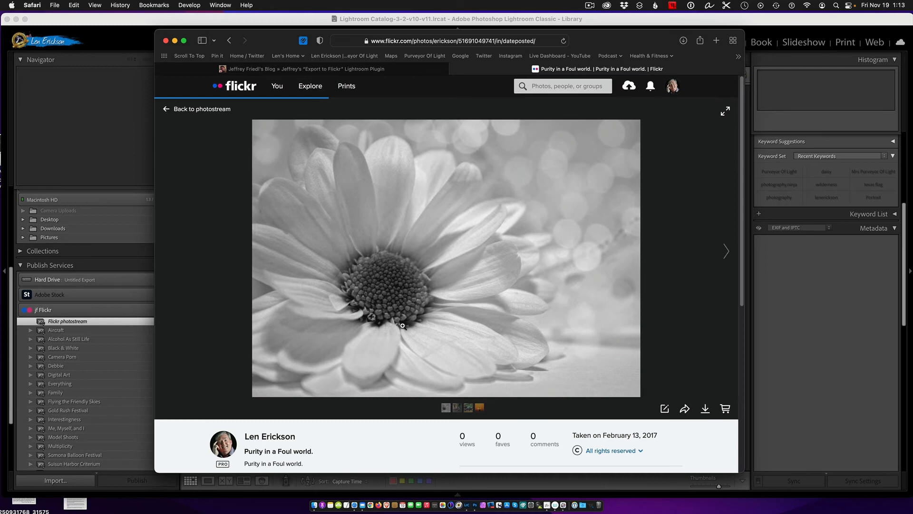
# Scroll the Flickr photo page to see the title Purity in a Foul world and tags daisy, Purveyor Of Light
pyautogui.scroll(-3)
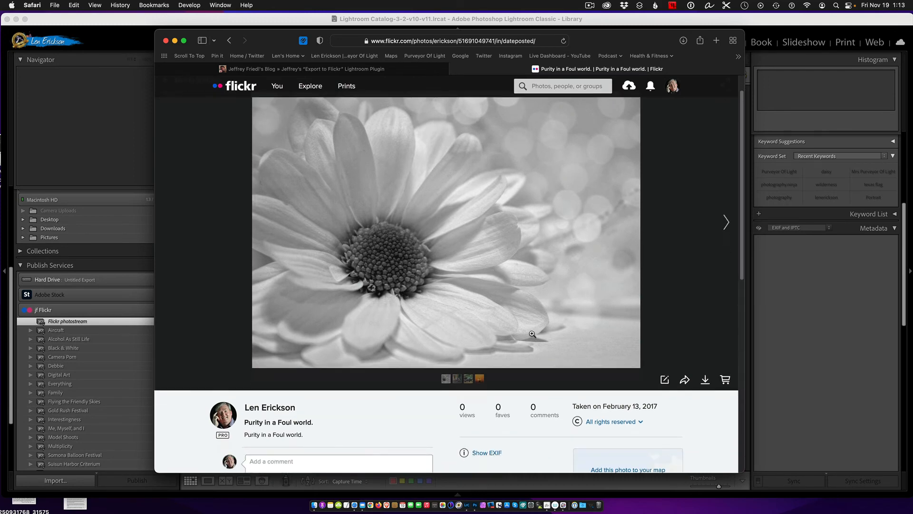
pyautogui.scroll(-3)
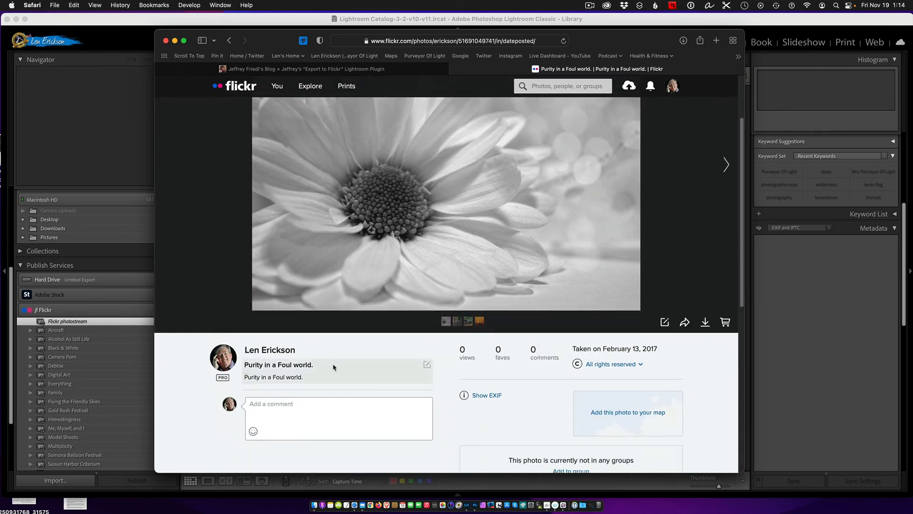
pyautogui.scroll(-3)
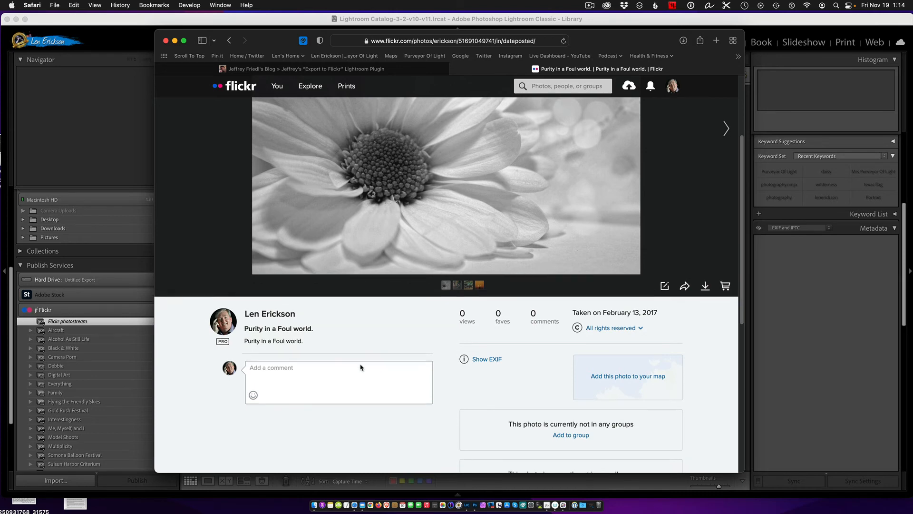
pyautogui.scroll(-3)
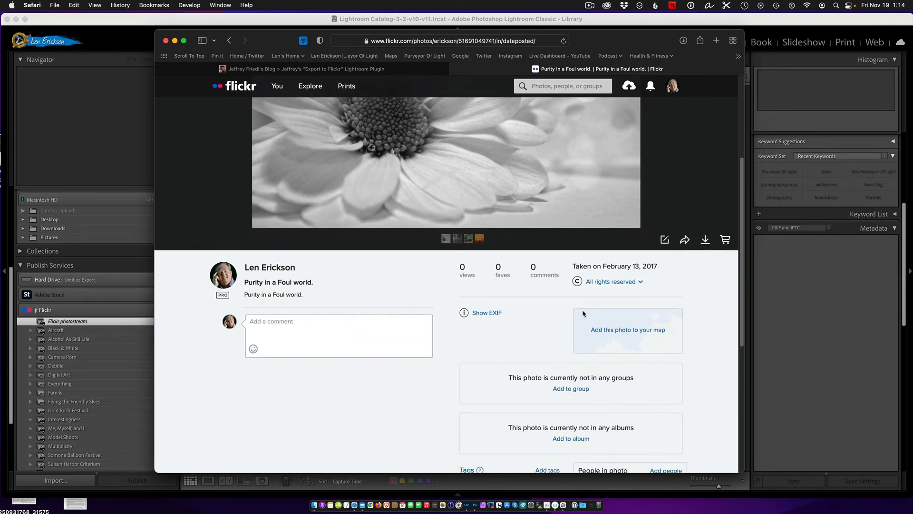
pyautogui.scroll(-3)
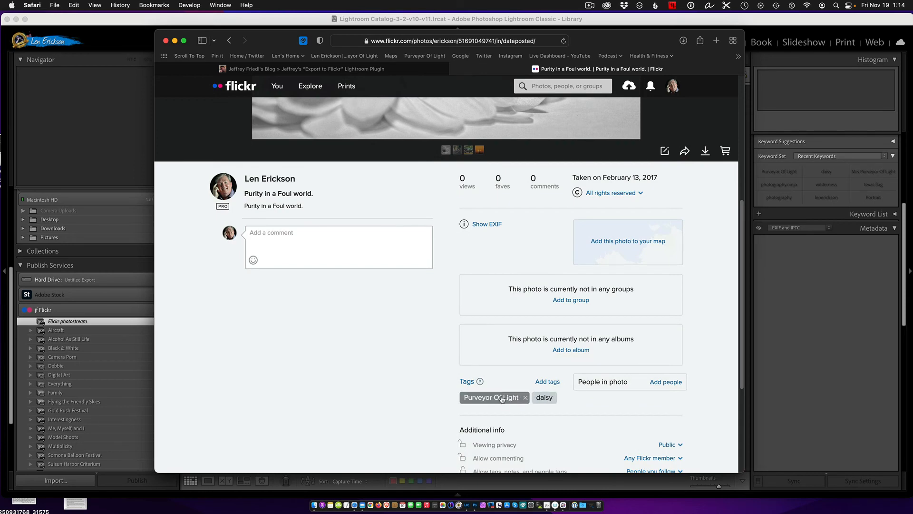
pyautogui.moveTo(500, 397)
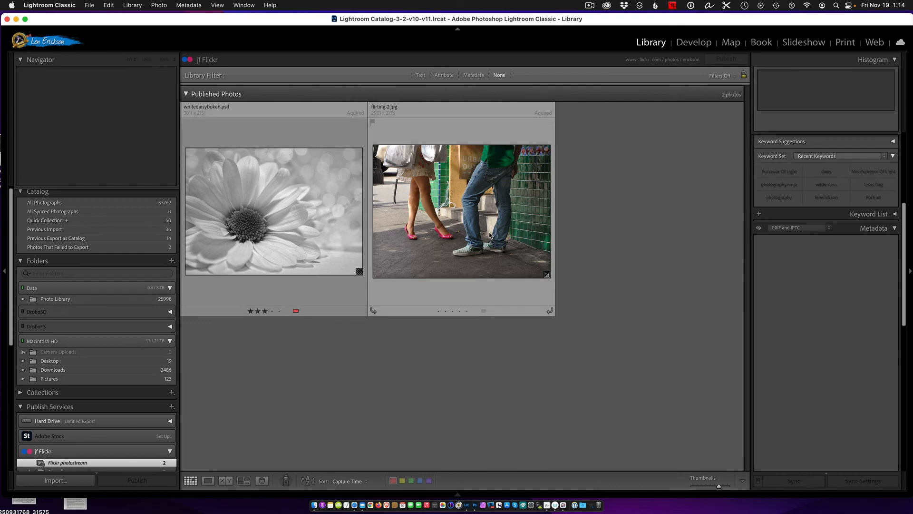
pyautogui.moveTo(490, 236)
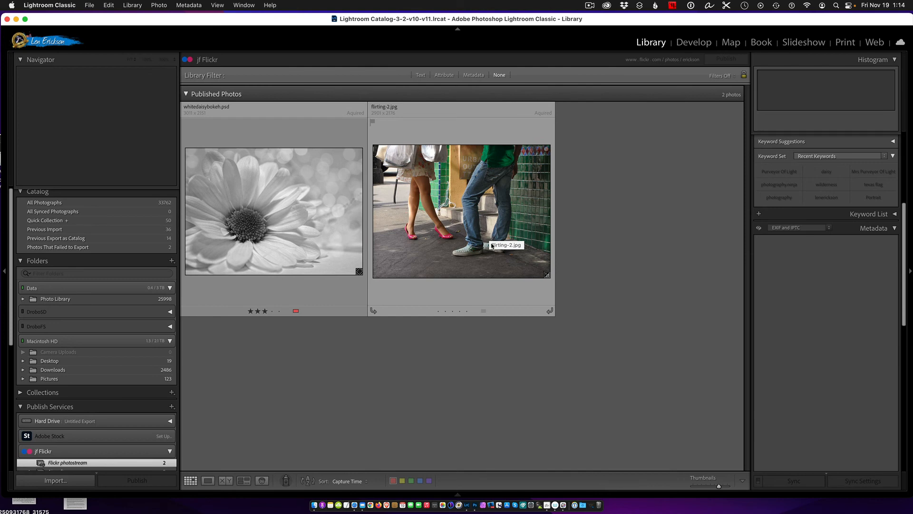
pyautogui.moveTo(508, 249)
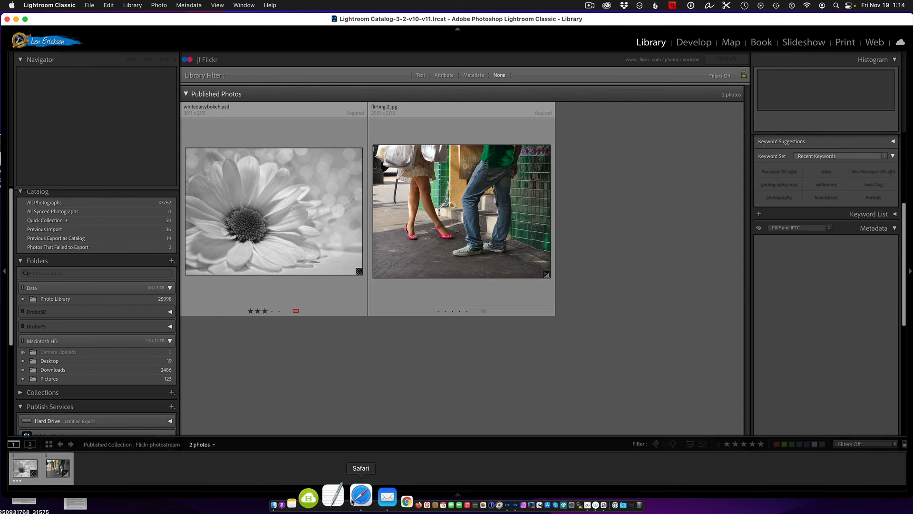
# Switch from Lightroom Classic back to Safari via the Dock
pyautogui.click(360, 496)
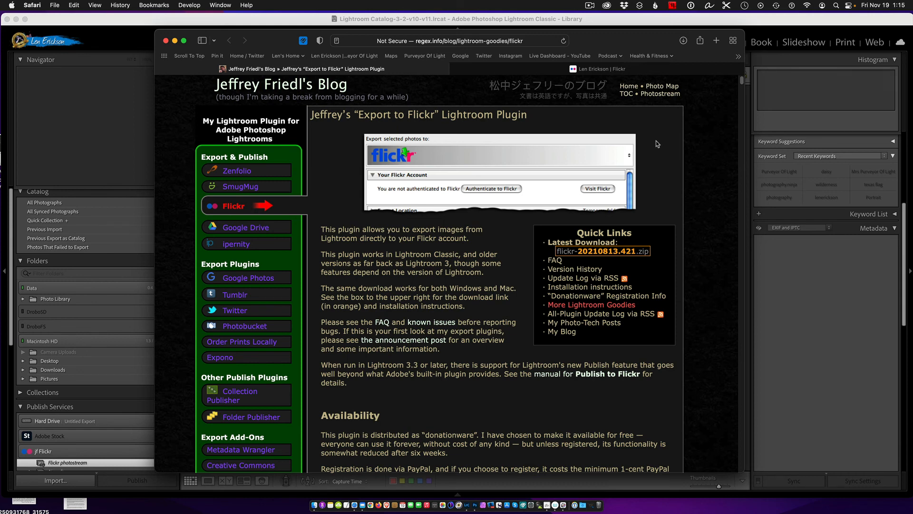
pyautogui.moveTo(464, 237)
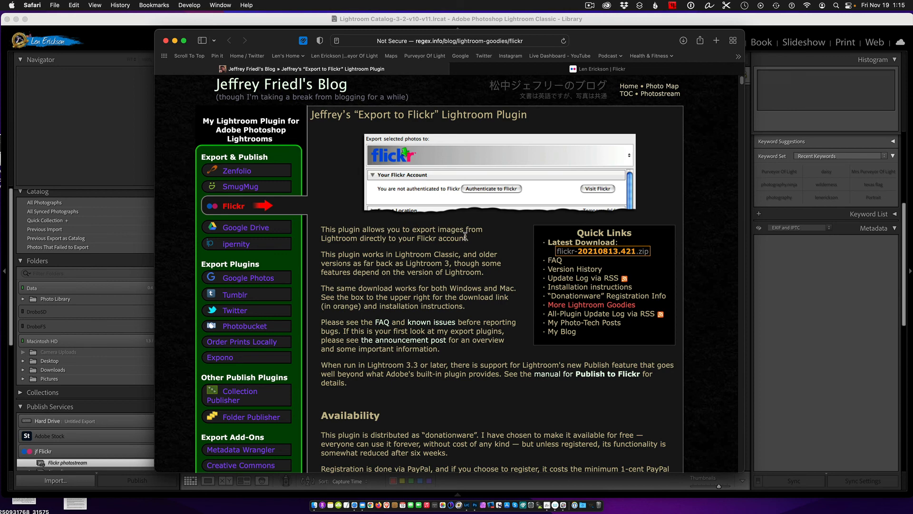
pyautogui.moveTo(467, 234)
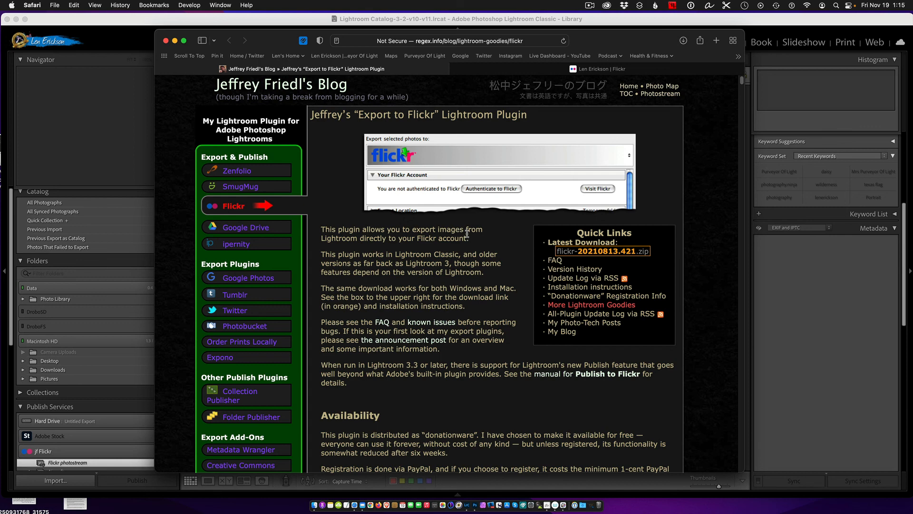
pyautogui.moveTo(489, 231)
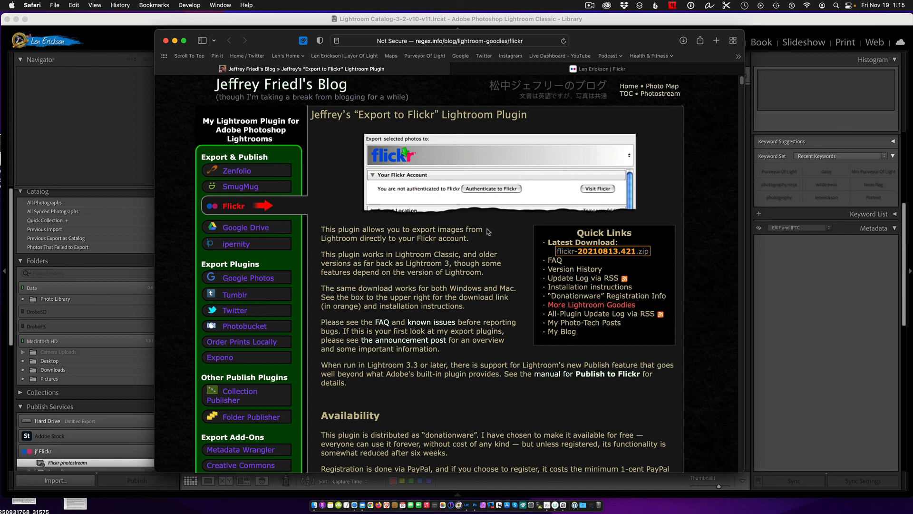
pyautogui.moveTo(496, 230)
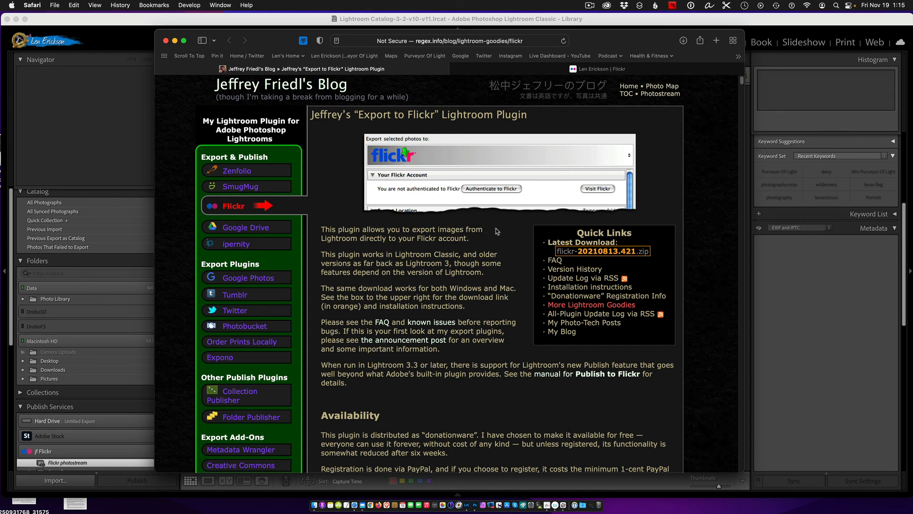
pyautogui.moveTo(486, 165)
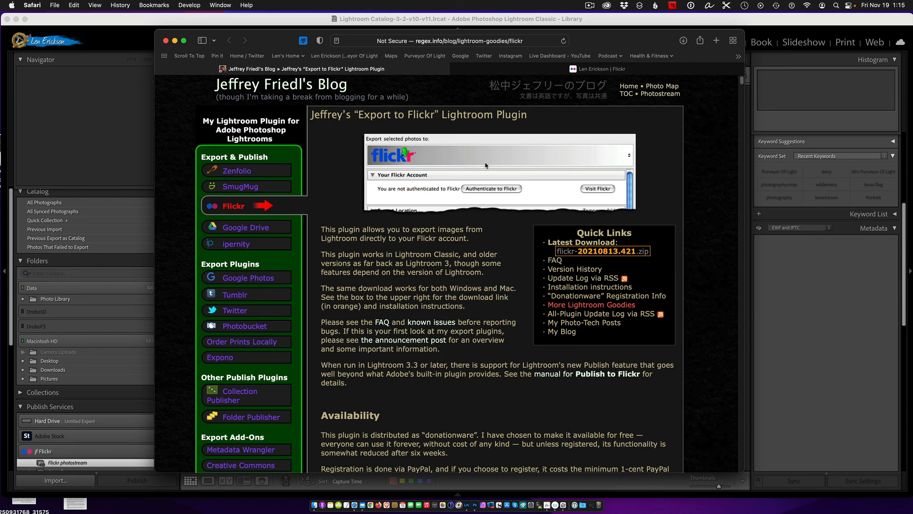
pyautogui.moveTo(490, 239)
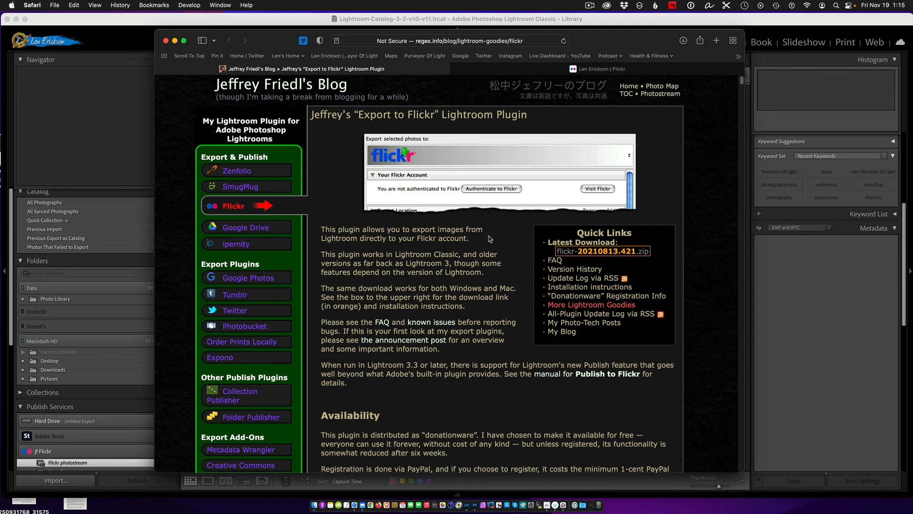
pyautogui.moveTo(504, 211)
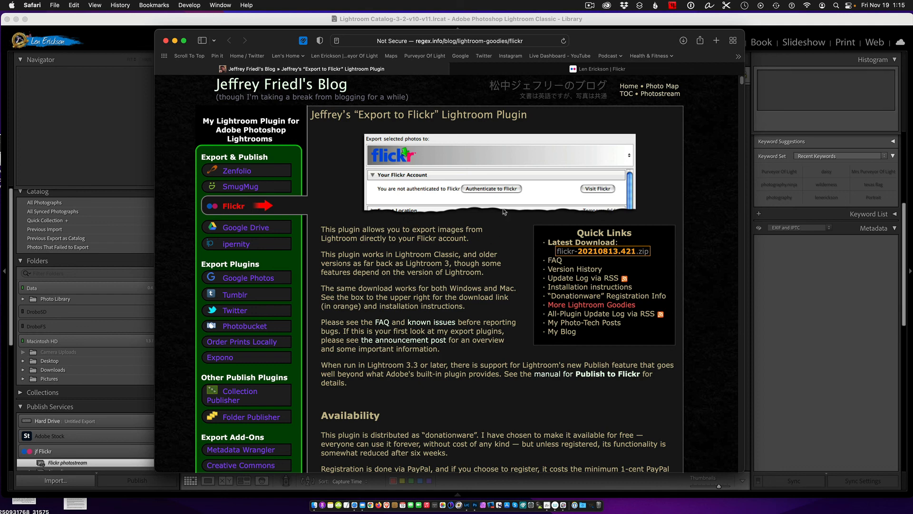
# Return to the Flickr photostream tab showing the white daisy photo first
pyautogui.click(603, 68)
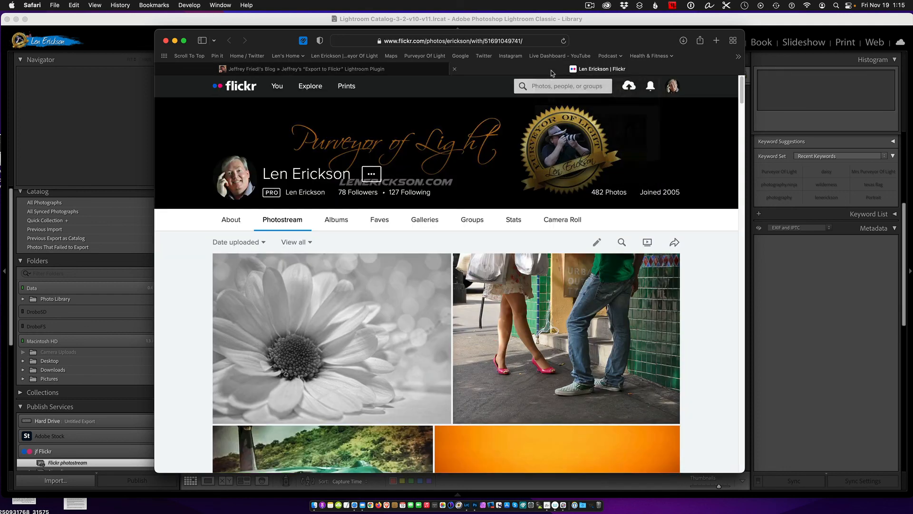